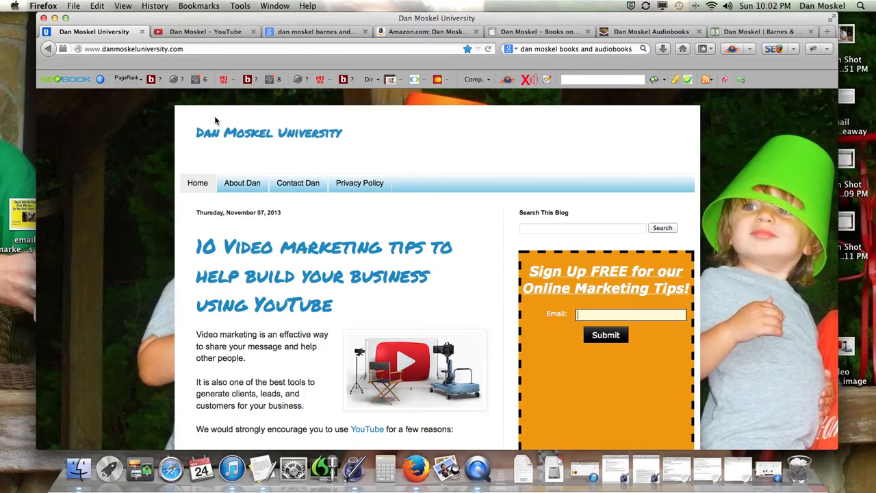
From the Amazon author search results, reach the paperback Email Marketing That Works product page
left_click(55, 17)
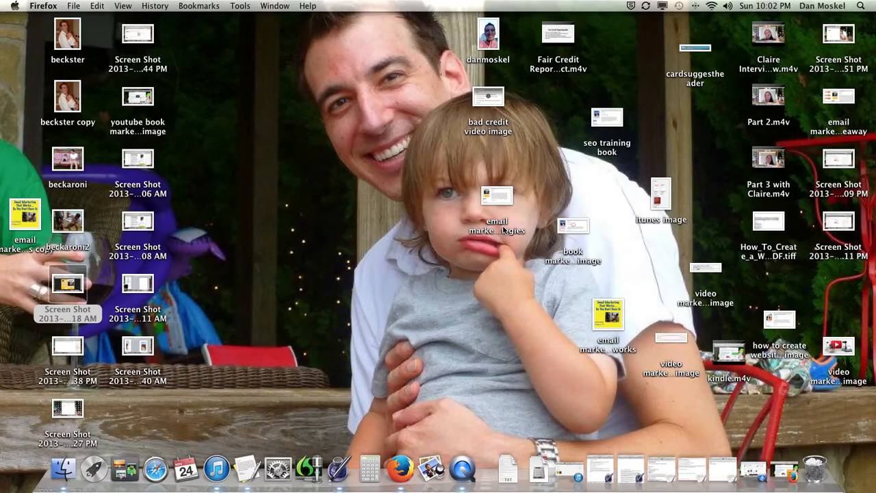
mouse_move(813, 468)
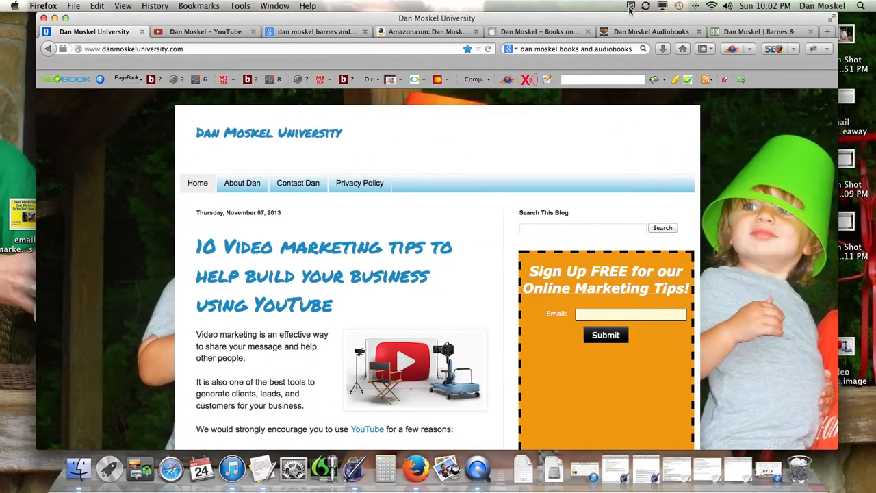
mouse_move(651, 31)
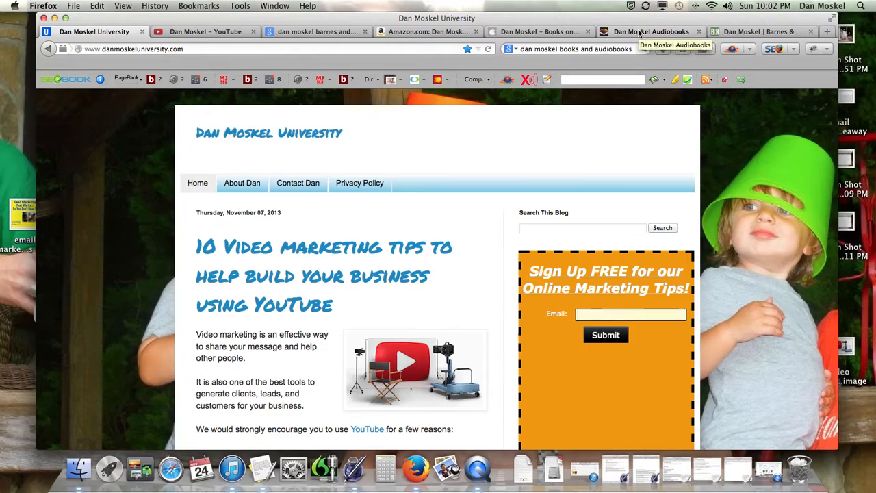
left_click(427, 31)
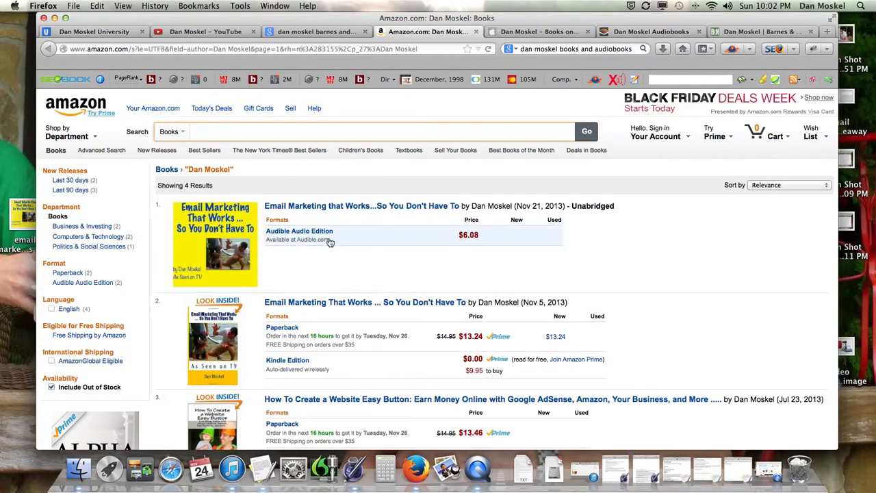
scroll("down", 3)
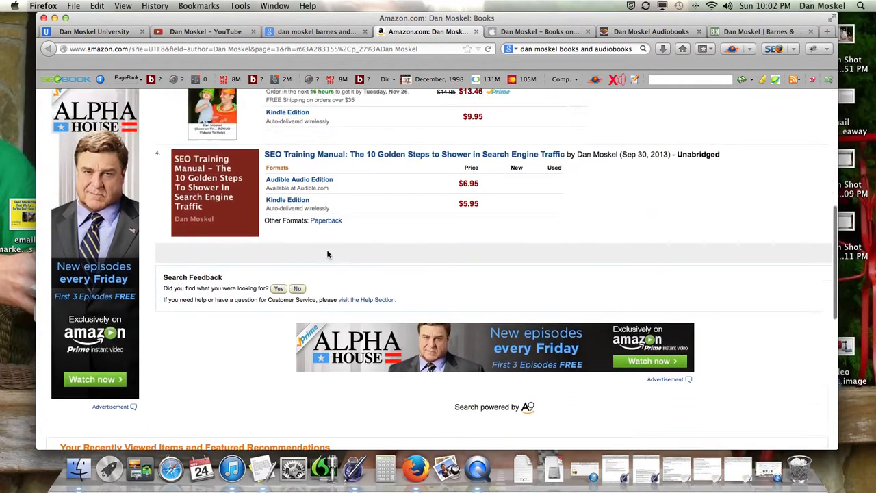
scroll("up", 3)
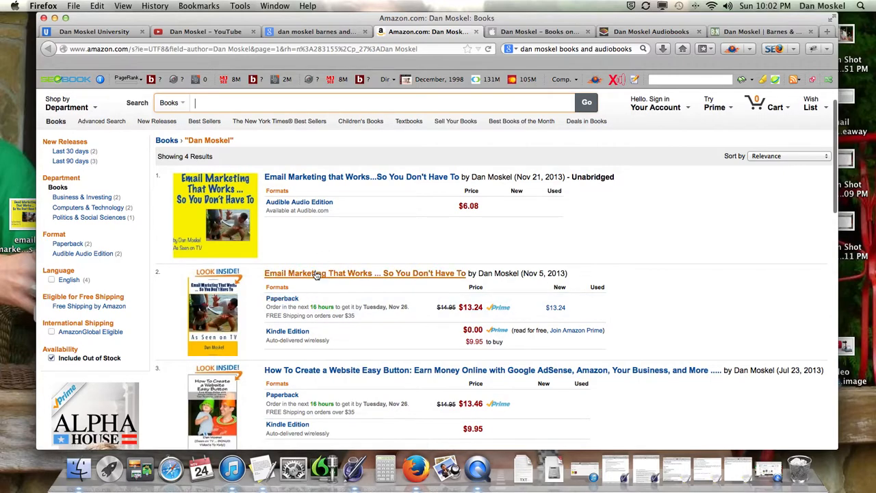
left_click(365, 274)
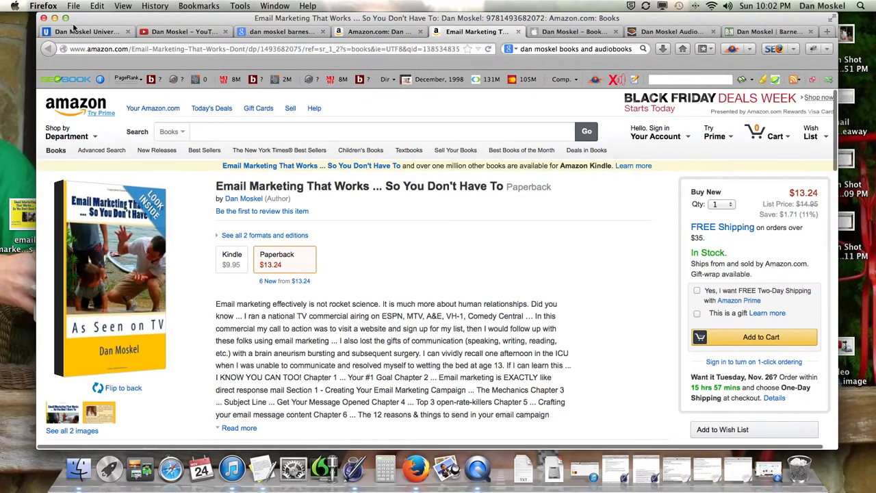
left_click(85, 31)
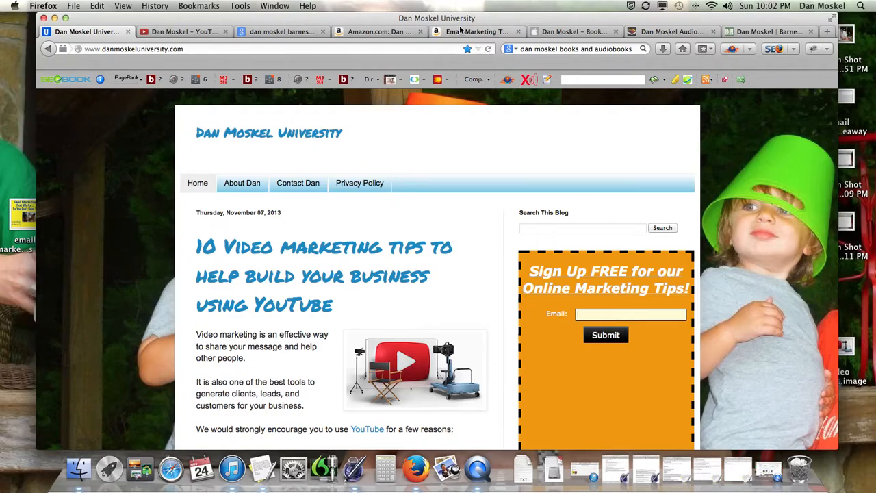
left_click(477, 31)
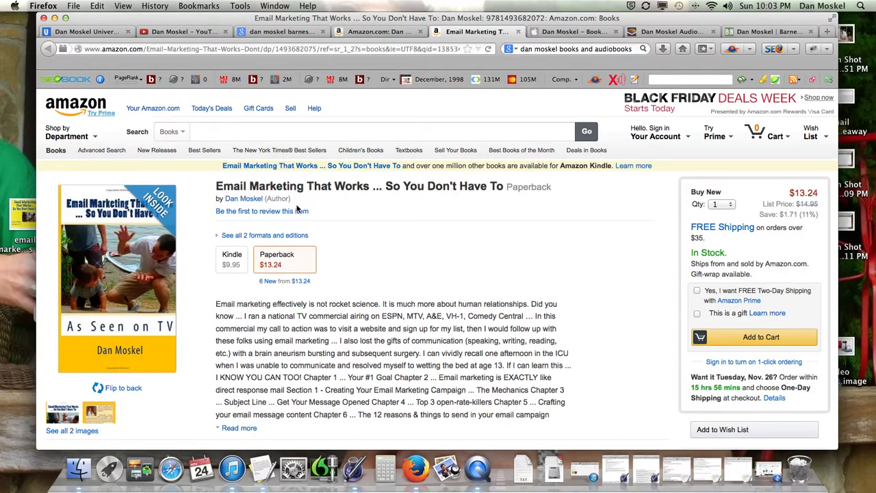
mouse_move(348, 239)
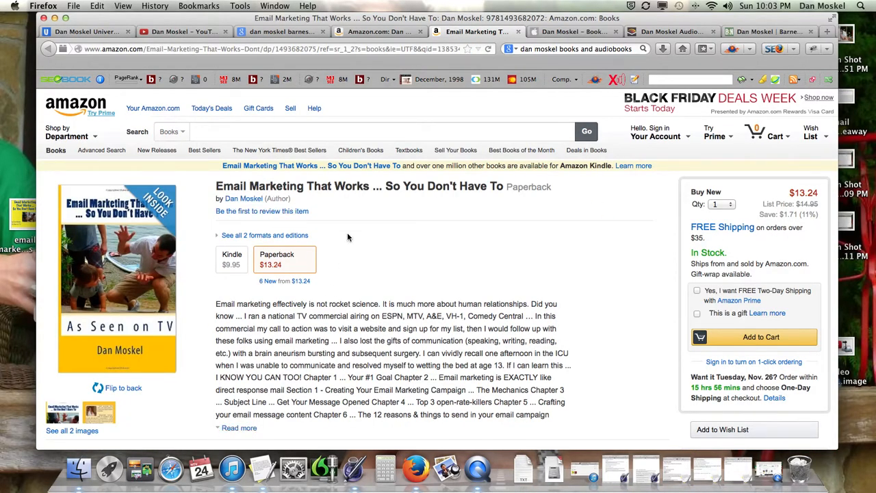
Expand the full book description with Read more, then start the Look Inside preview on the cover
scroll("down", 3)
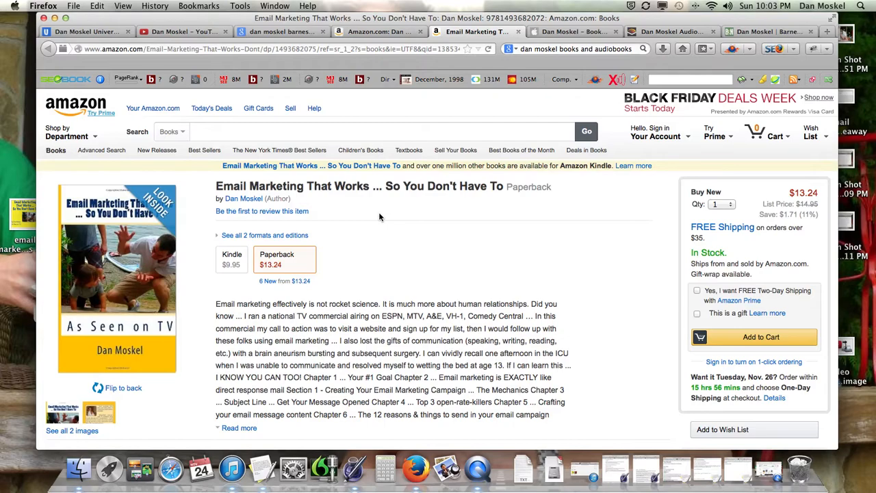
mouse_move(219, 308)
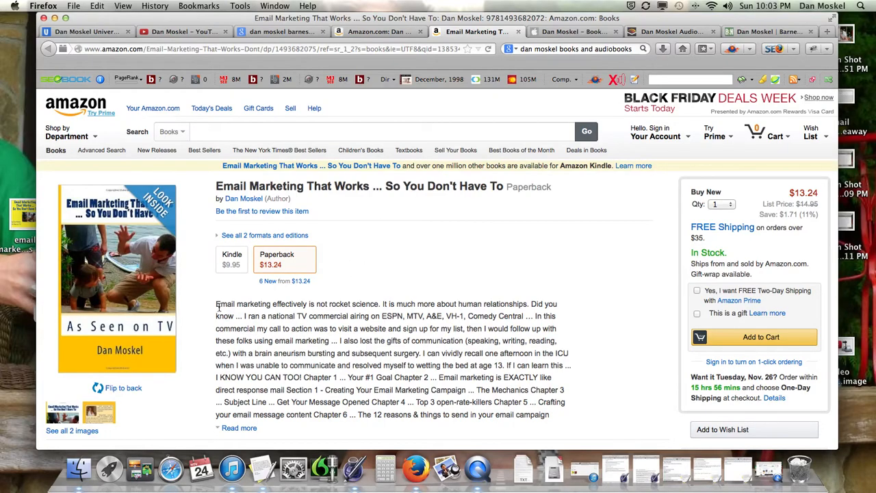
scroll("down", 3)
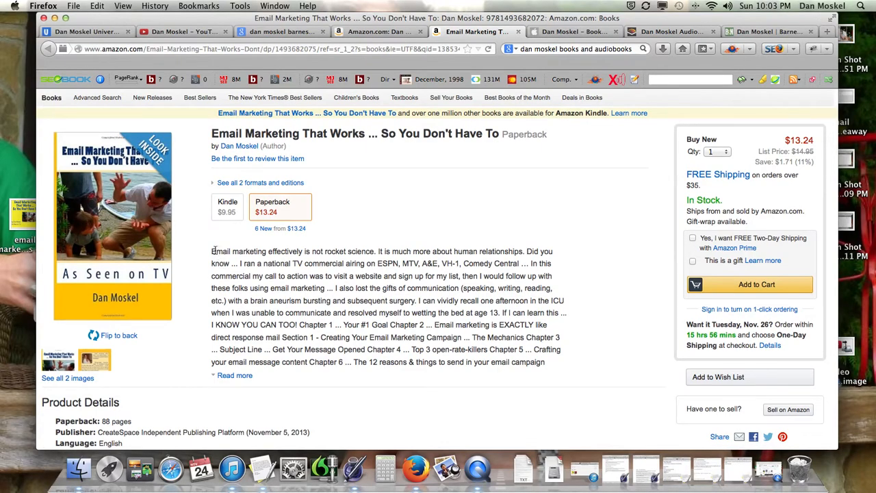
left_click_drag(211, 252, 468, 334)
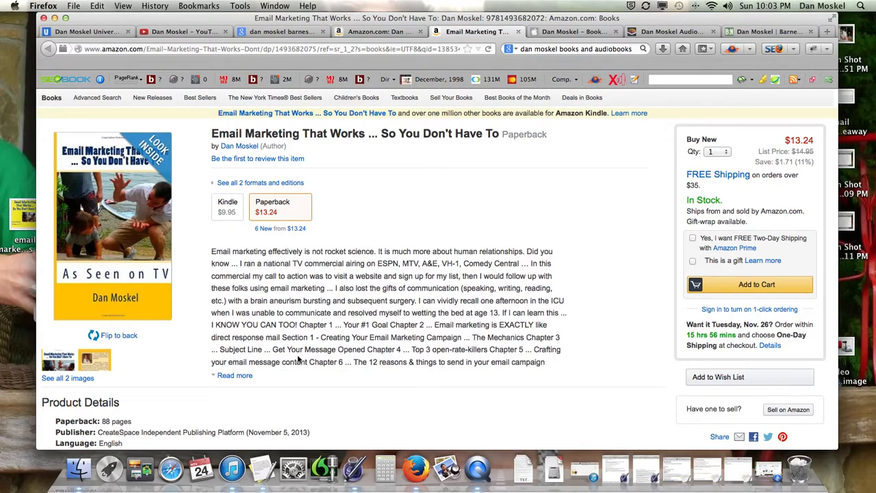
left_click(236, 375)
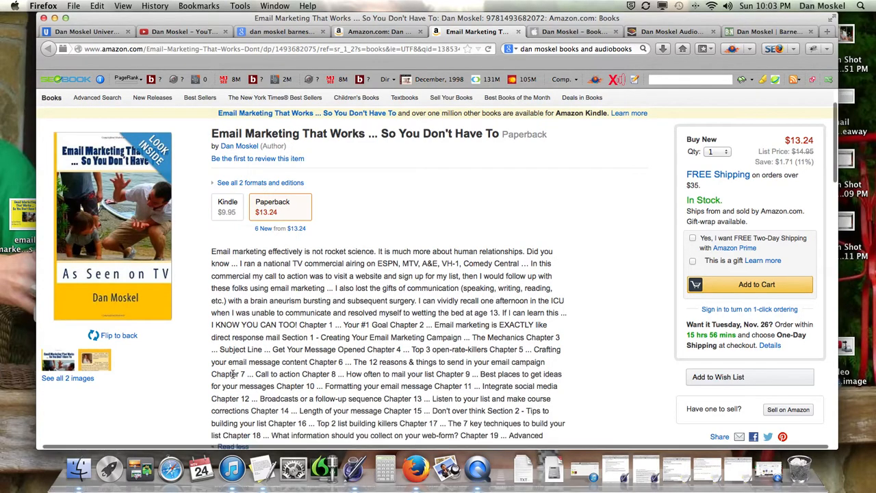
scroll("down", 3)
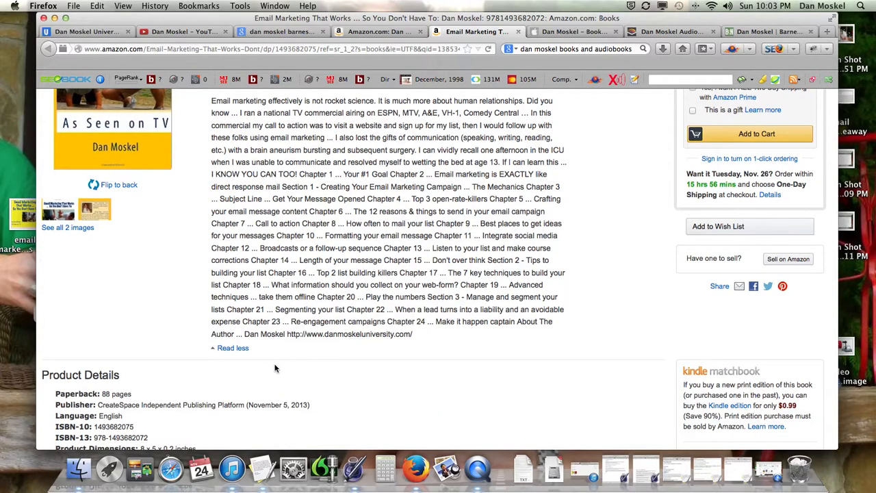
scroll("up", 3)
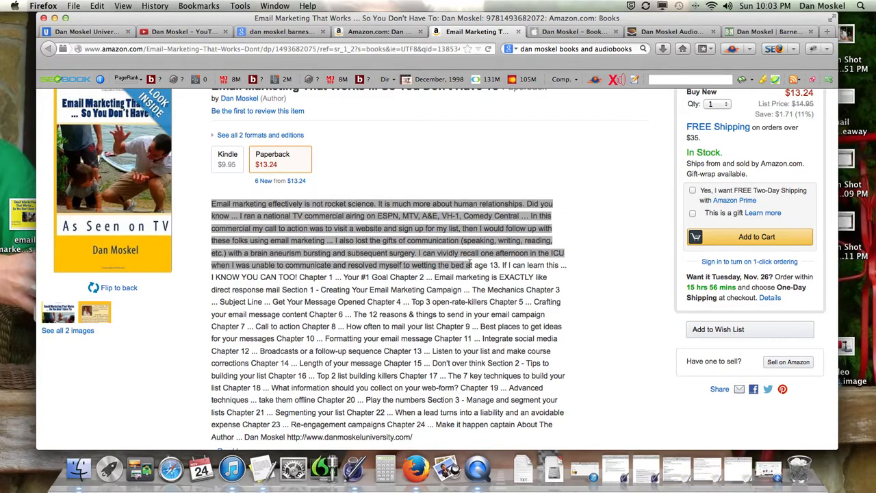
left_click(299, 280)
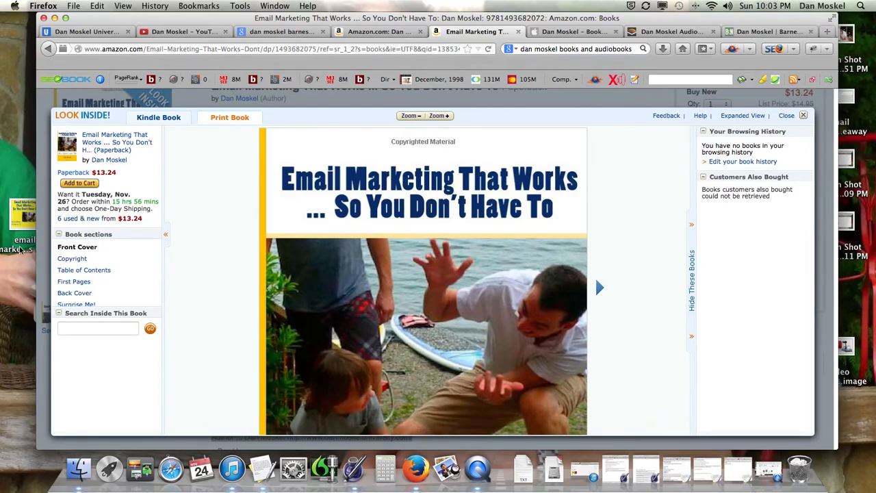
Page the preview through Copyright, Table of Contents, First Pages and Back Cover in the sidebar
left_click(72, 258)
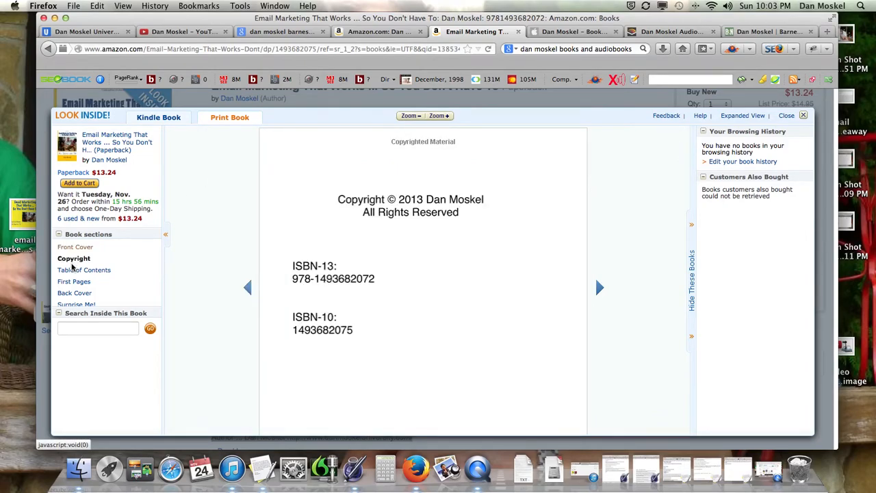
left_click(85, 268)
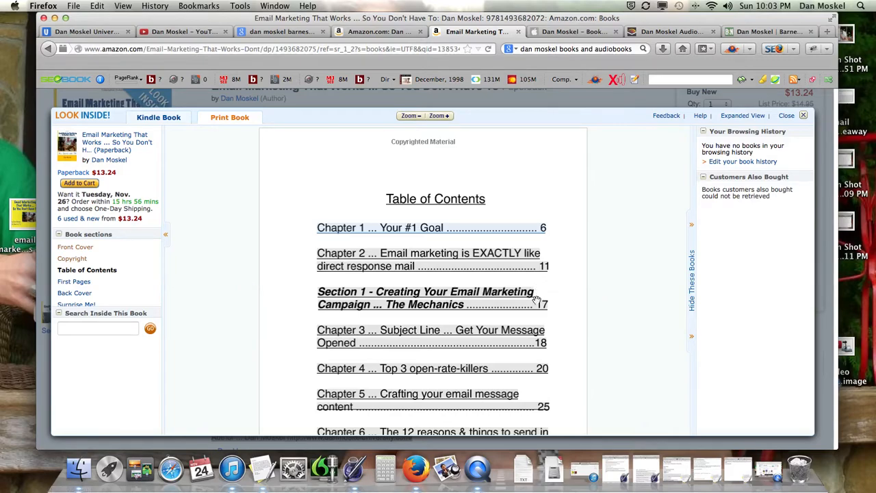
scroll("down", 3)
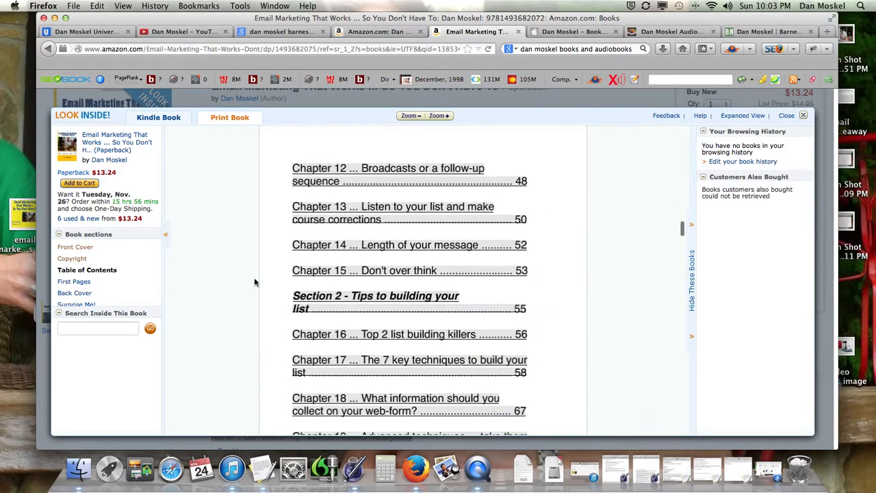
left_click(74, 282)
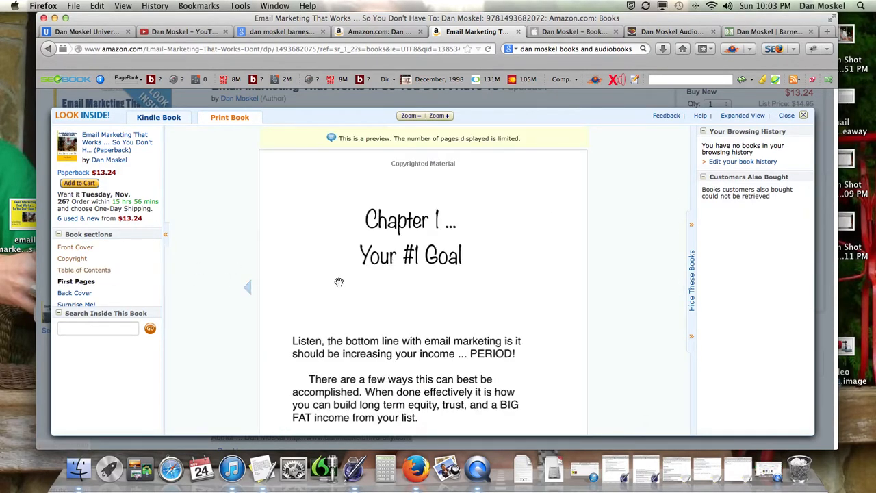
scroll("down", 3)
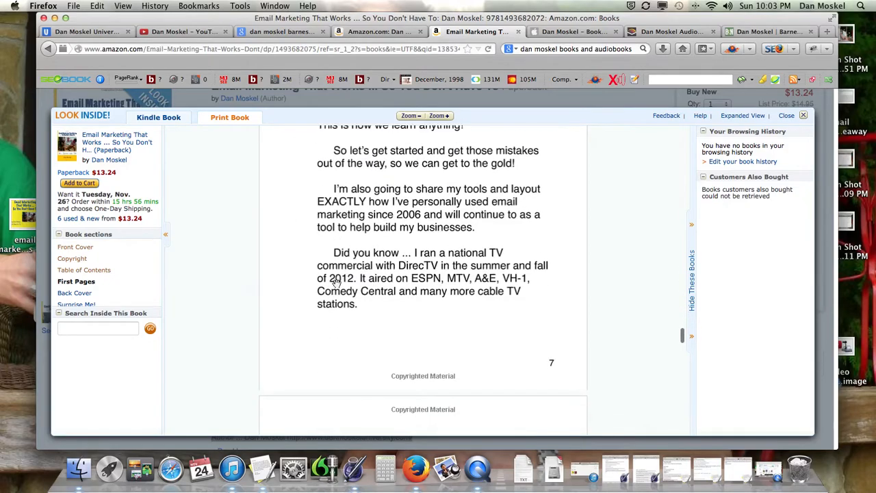
scroll("down", 3)
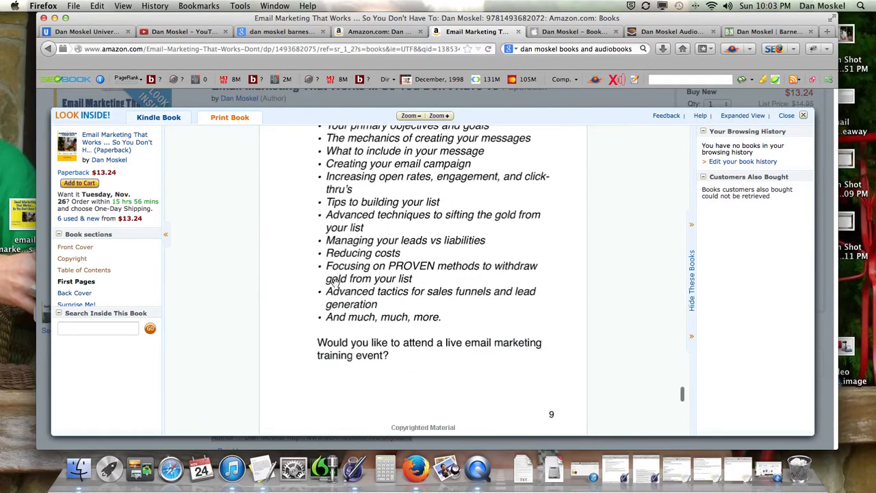
left_click(74, 293)
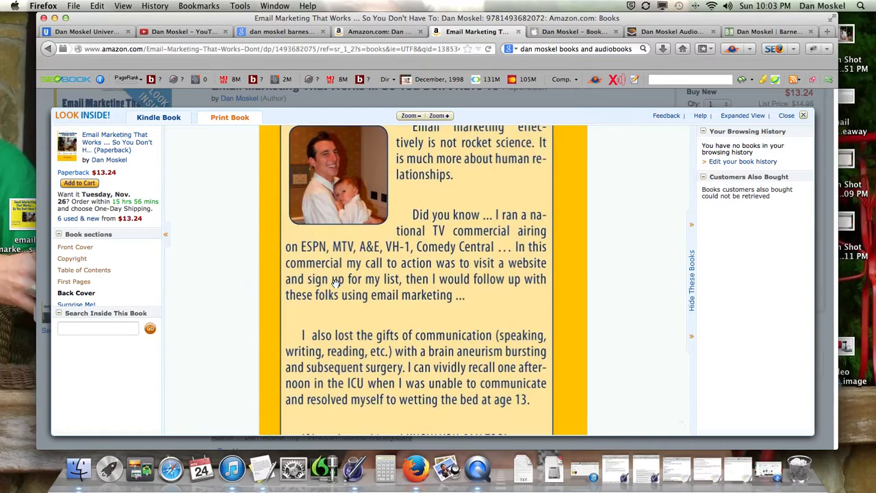
scroll("up", 3)
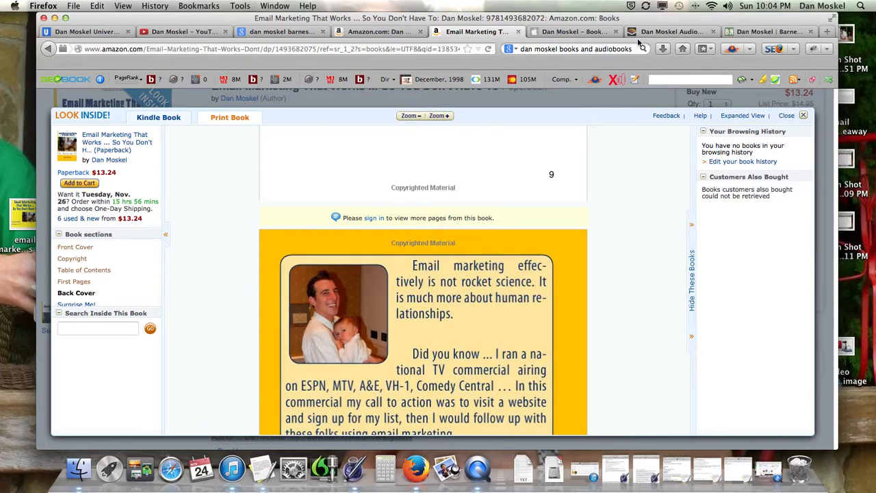
mouse_move(674, 33)
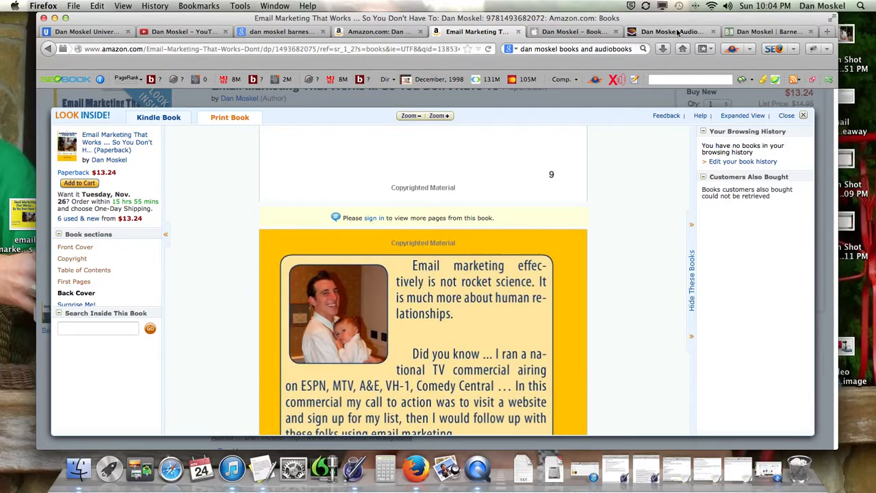
On the Audible author results, play the Email Marketing that Works sample and pause it again
left_click(671, 31)
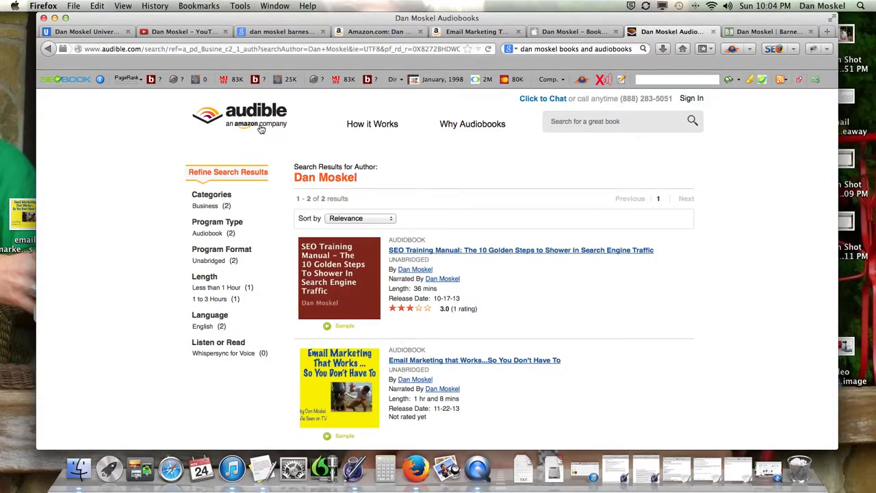
mouse_move(254, 113)
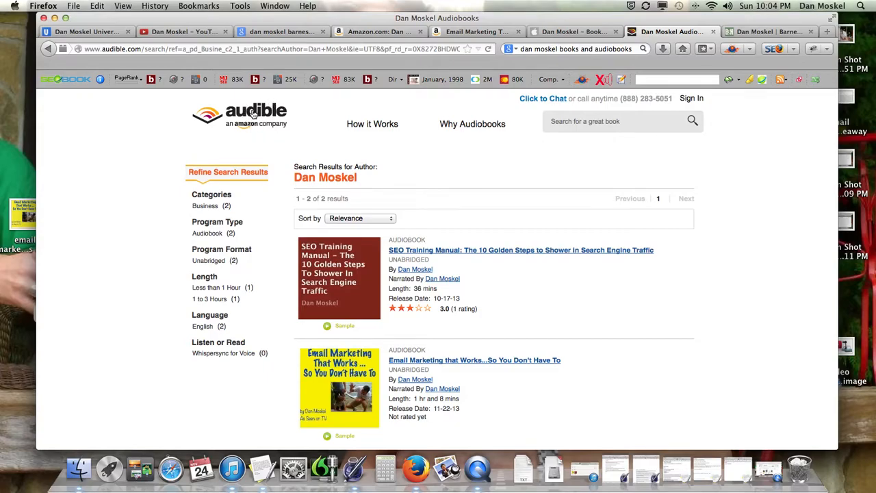
mouse_move(353, 469)
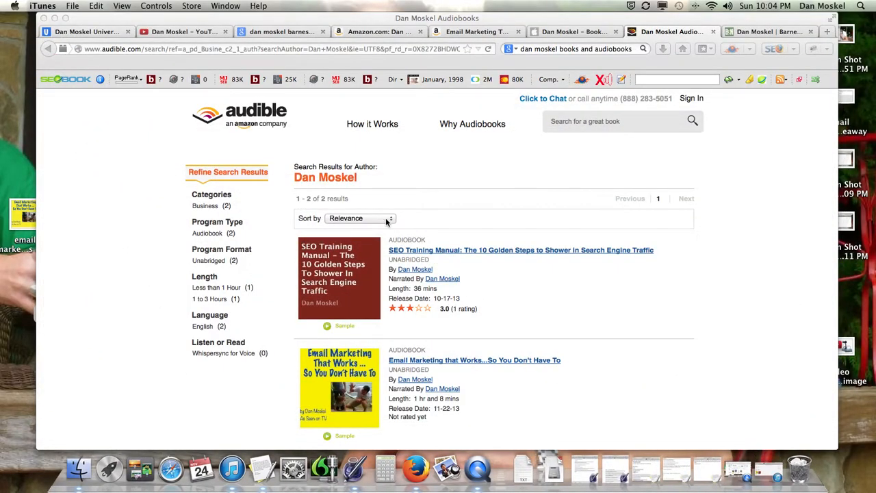
mouse_move(491, 225)
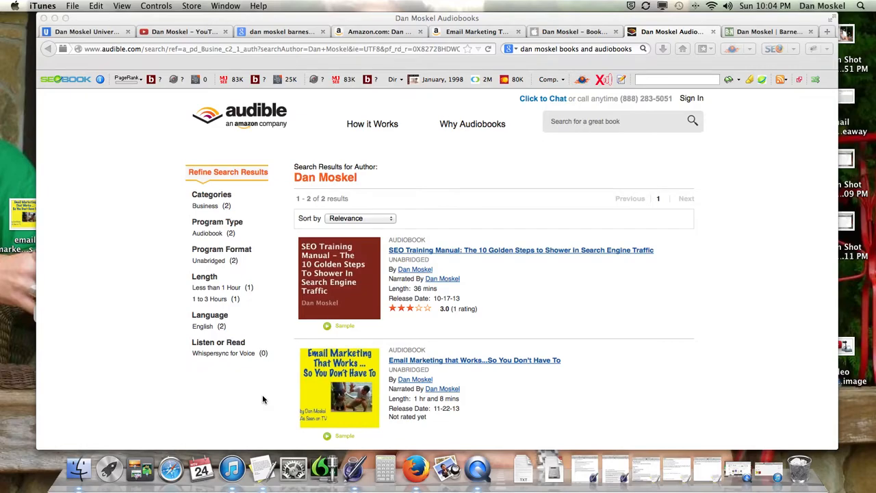
mouse_move(354, 329)
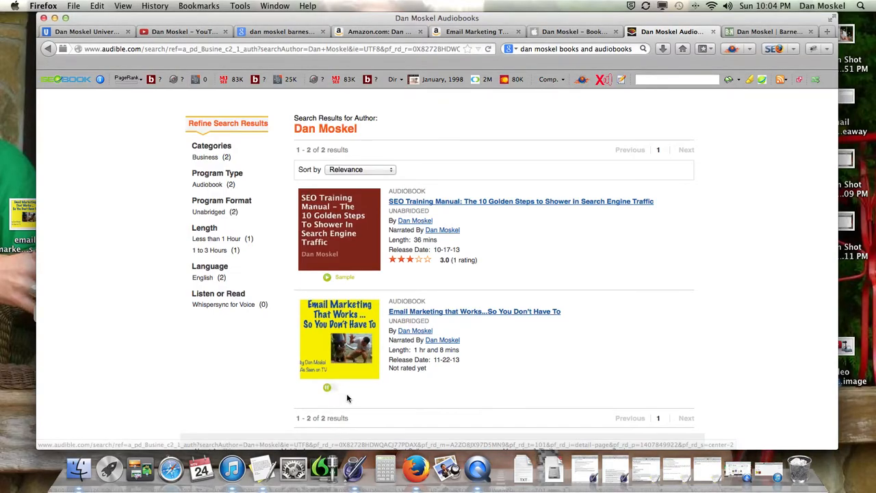
left_click(326, 388)
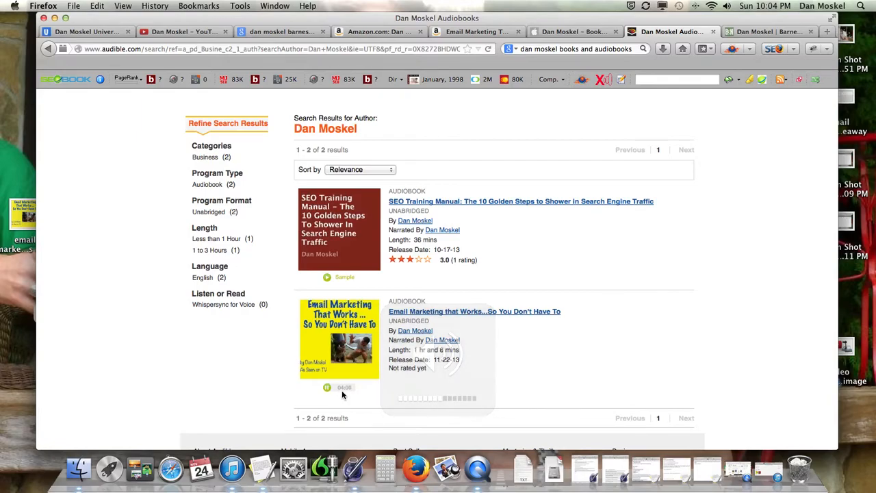
left_click(327, 388)
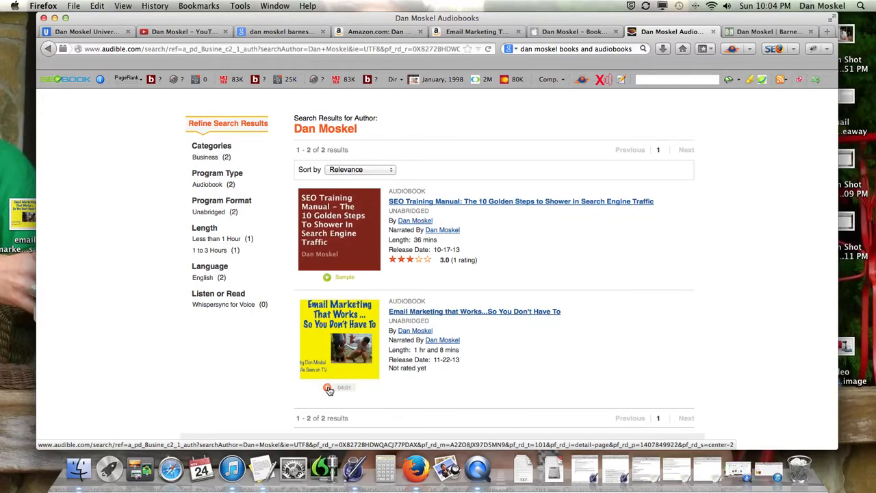
left_click(327, 386)
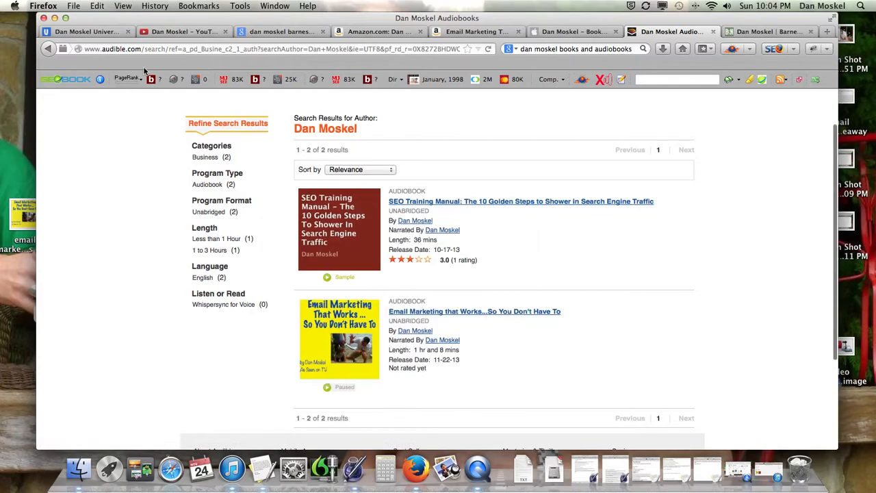
mouse_move(285, 304)
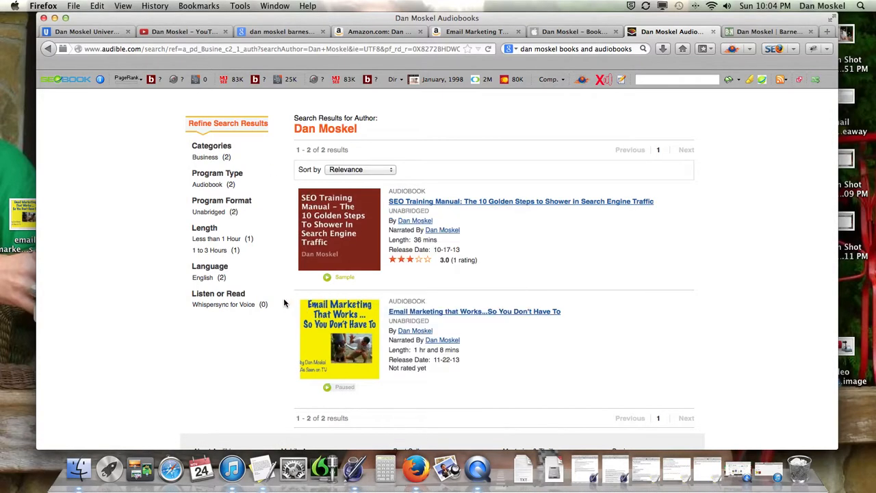
mouse_move(216, 239)
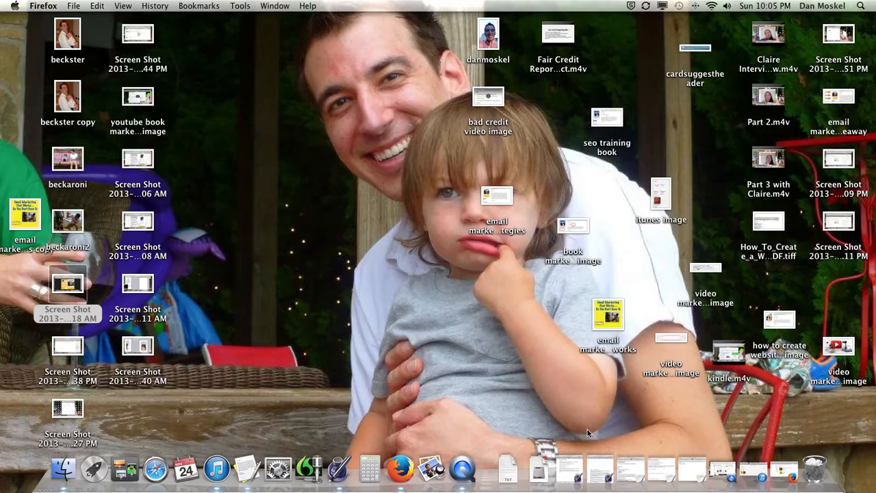
mouse_move(641, 471)
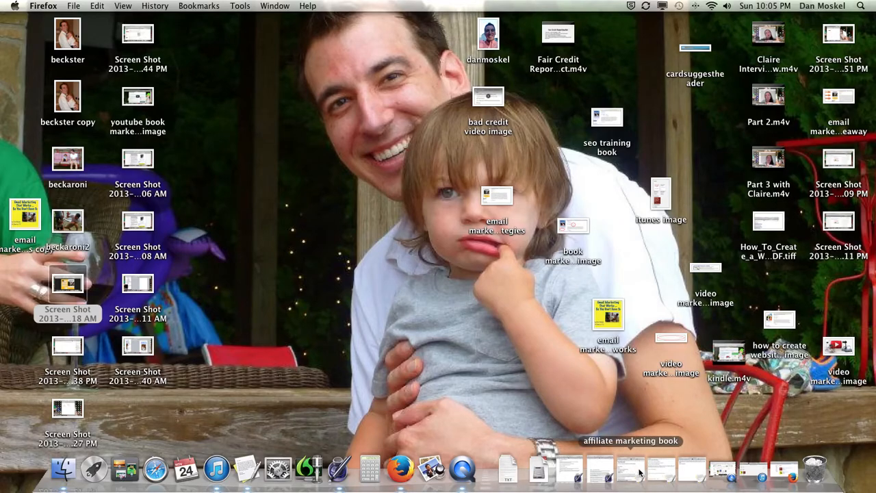
mouse_move(691, 467)
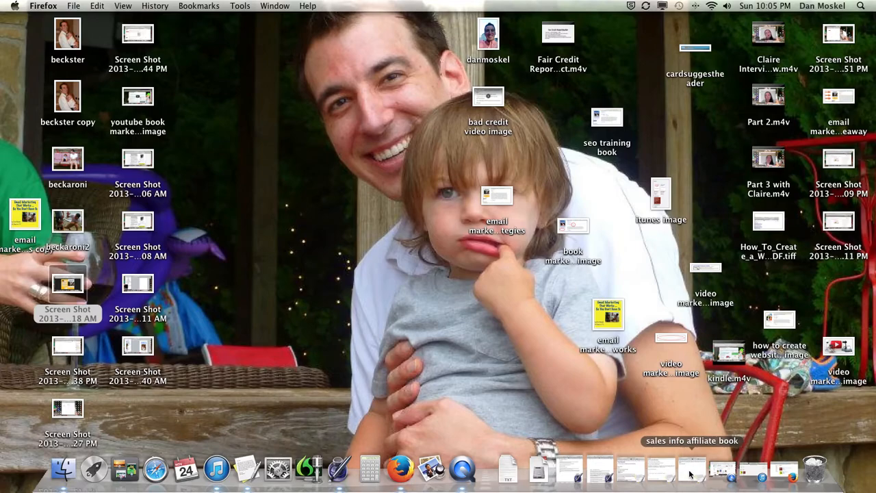
Bring up the 'sales info affiliate book' TextEdit note, centre it and add a new line after the blueprint note
double_click(693, 441)
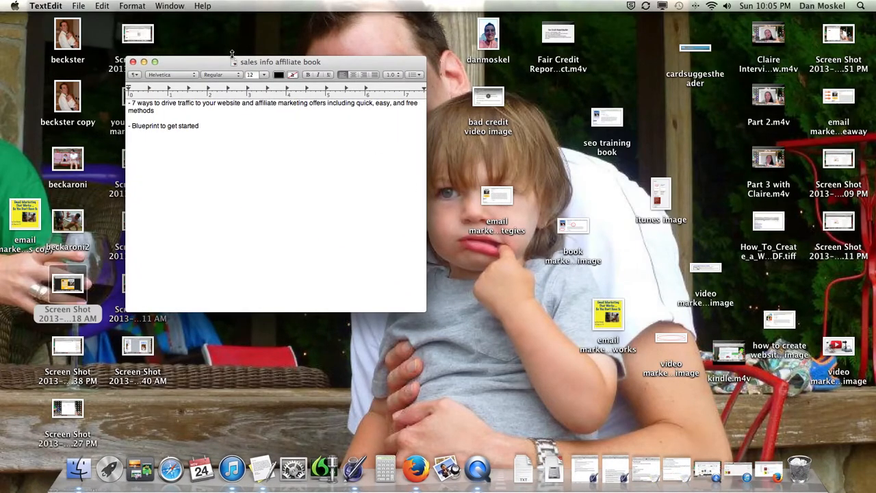
left_click_drag(279, 62, 383, 26)
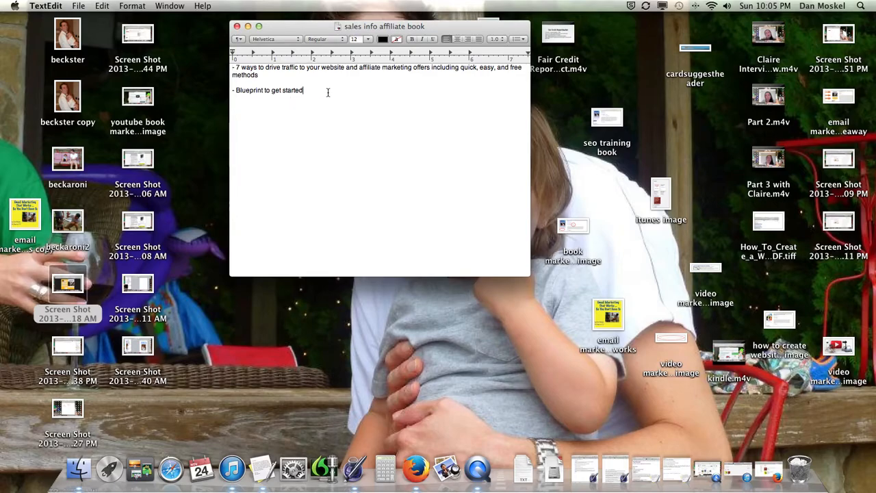
key("Return")
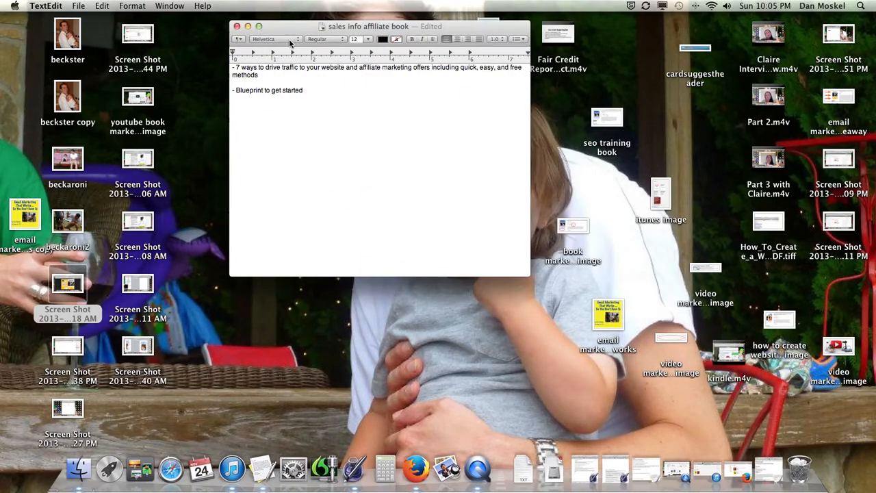
mouse_move(274, 39)
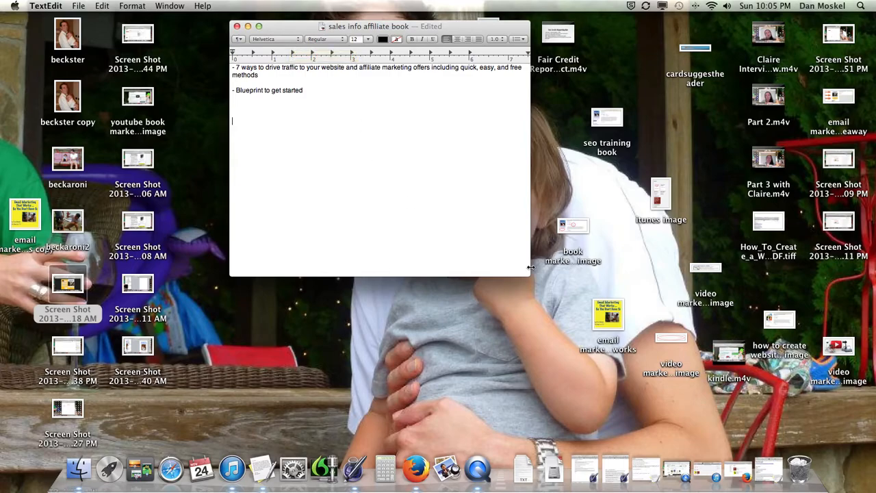
mouse_move(765, 471)
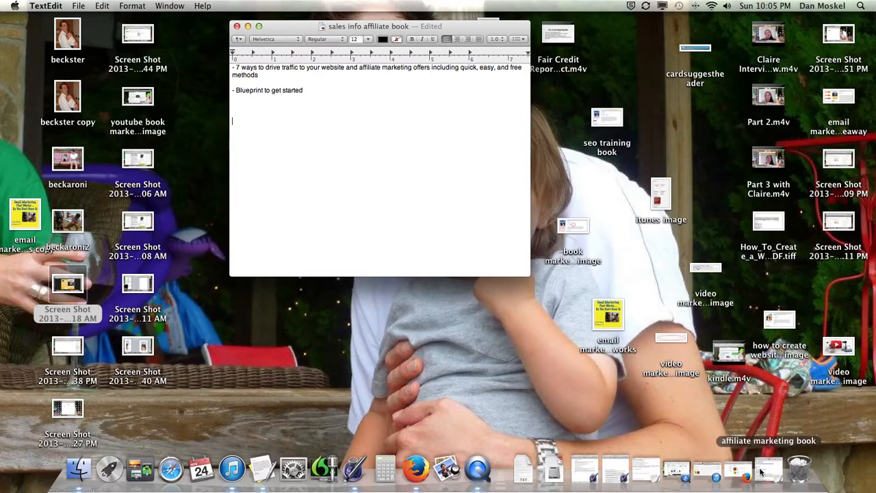
Bring Firefox with the Audible audiobook results back to the front from the Dock
left_click(416, 469)
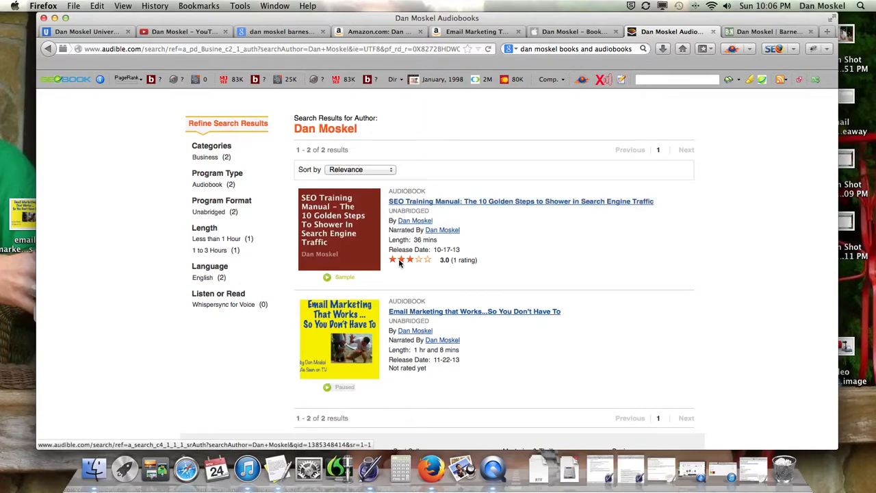
mouse_move(485, 321)
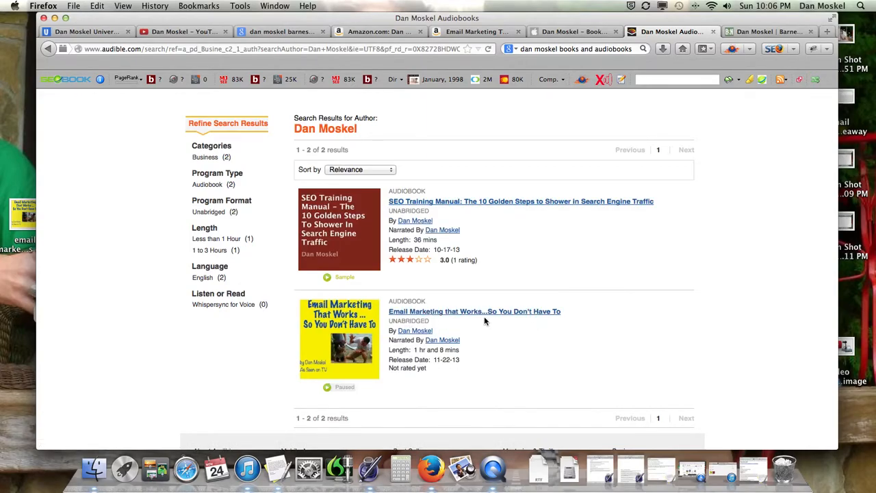
mouse_move(692, 33)
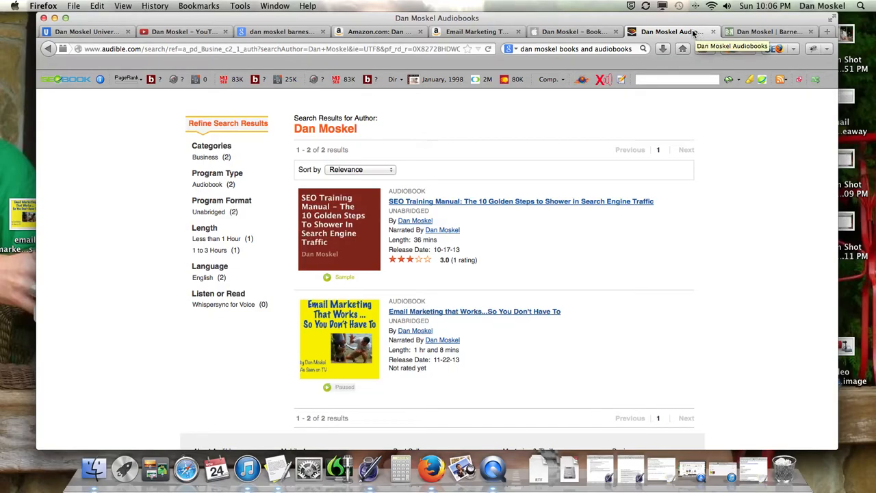
mouse_move(649, 118)
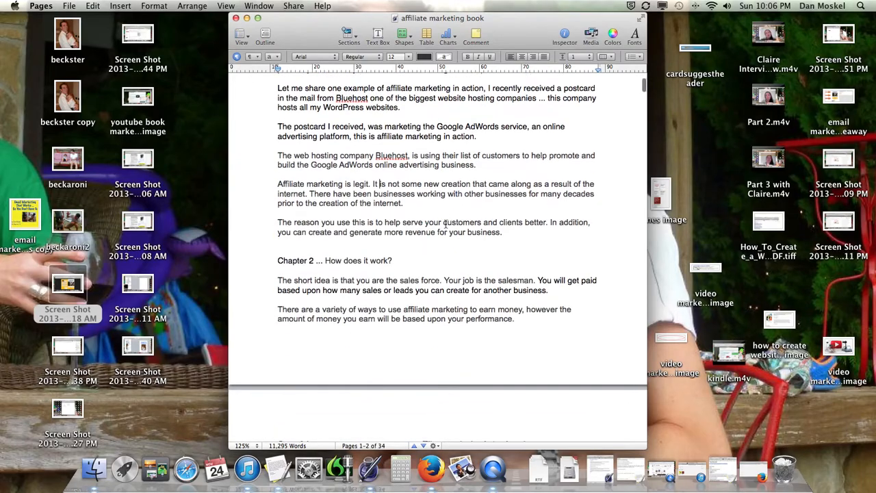
Scroll the affiliate marketing book manuscript in Pages down to Chapter 17, Offline, and back up a little
scroll("down", 3)
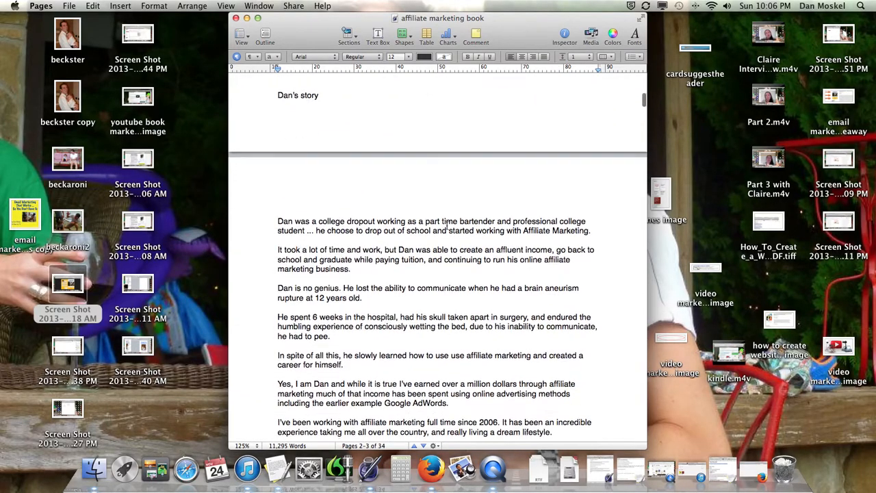
scroll("down", 3)
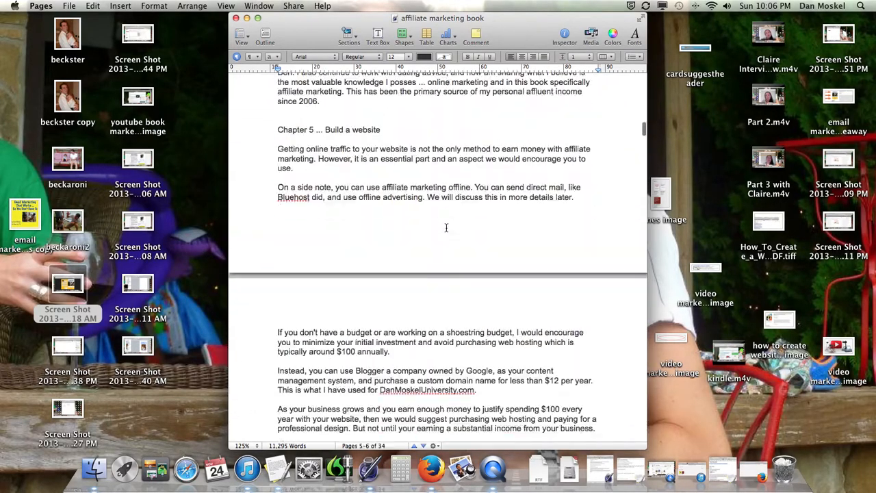
scroll("down", 3)
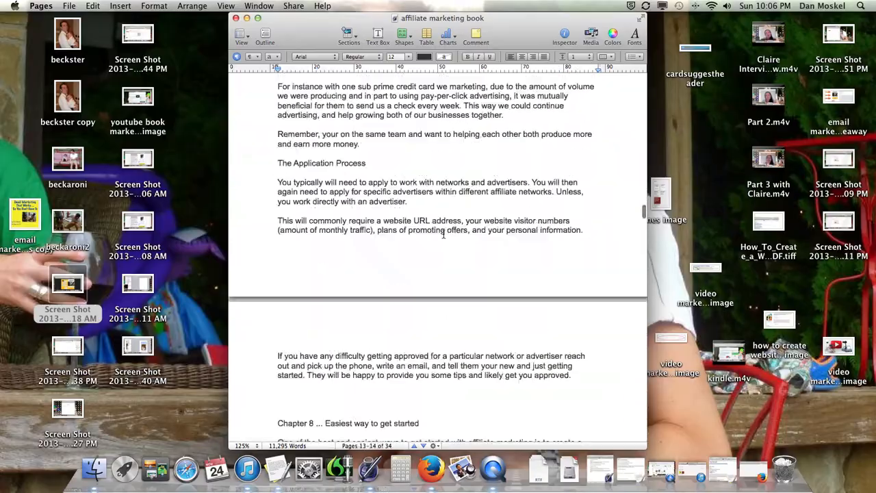
scroll("down", 3)
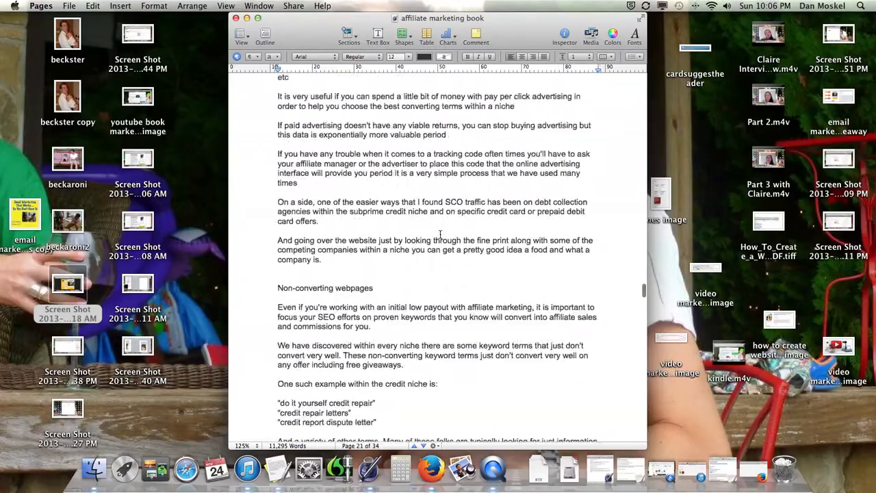
scroll("down", 3)
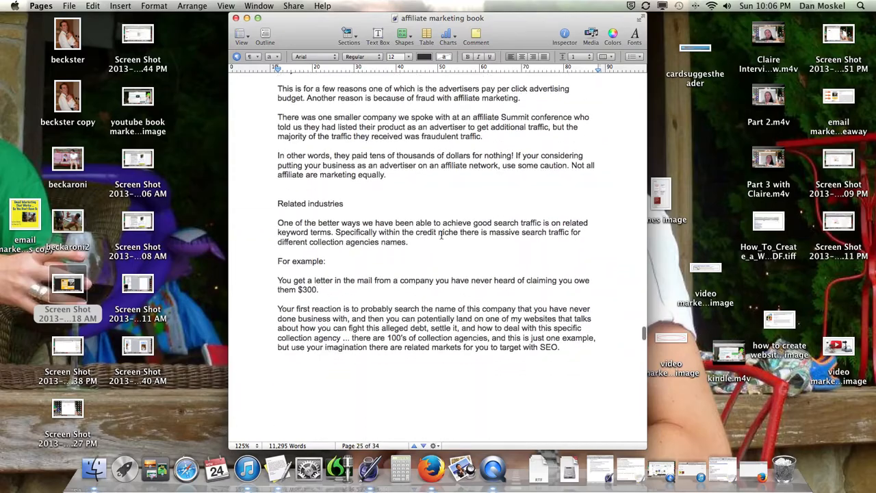
scroll("down", 3)
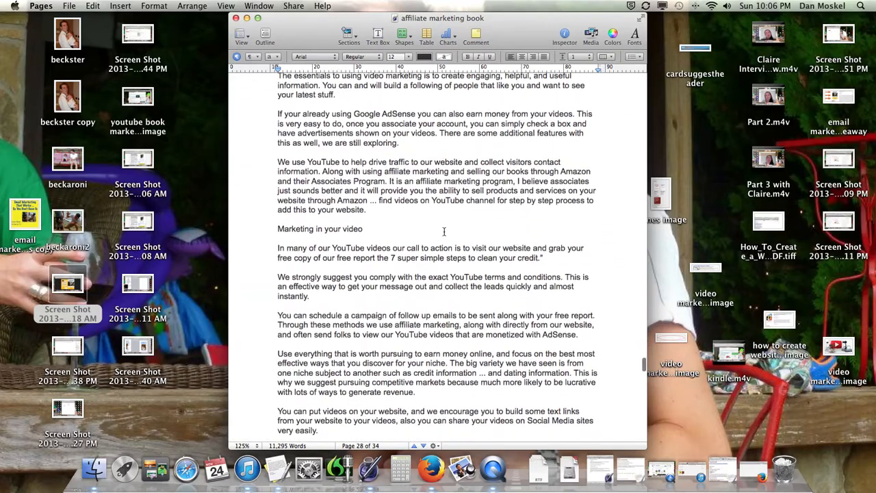
scroll("down", 3)
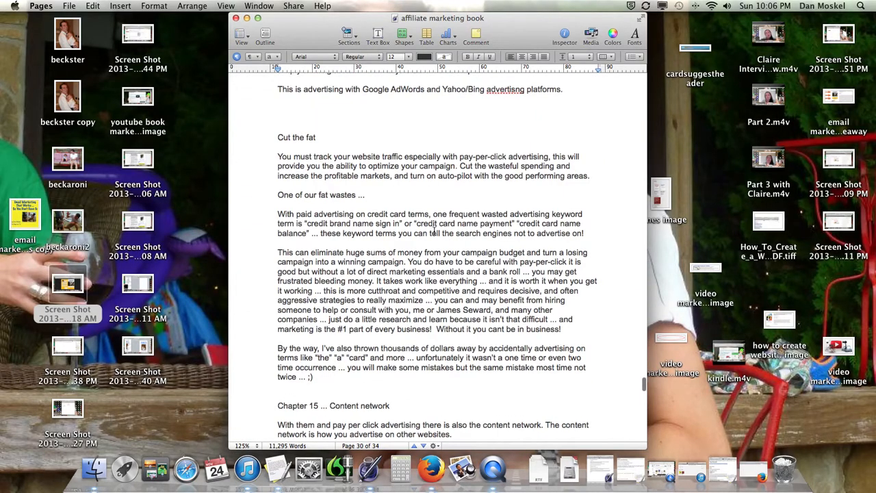
scroll("down", 3)
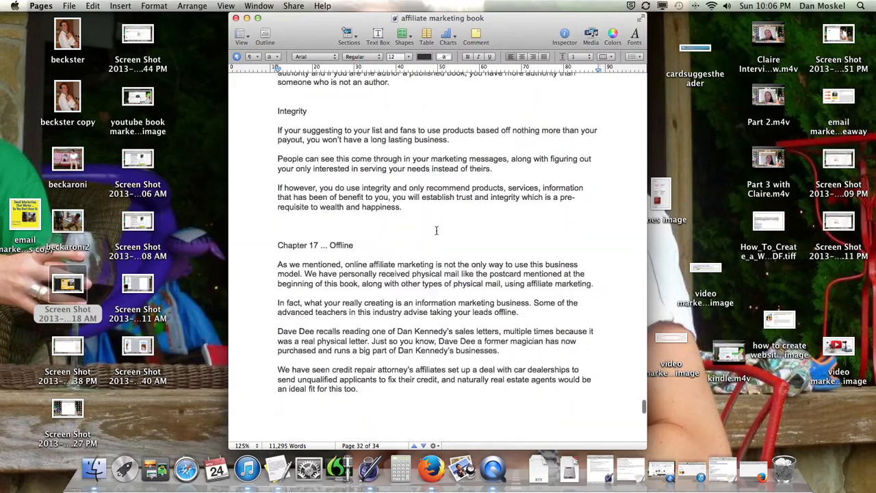
scroll("down", 3)
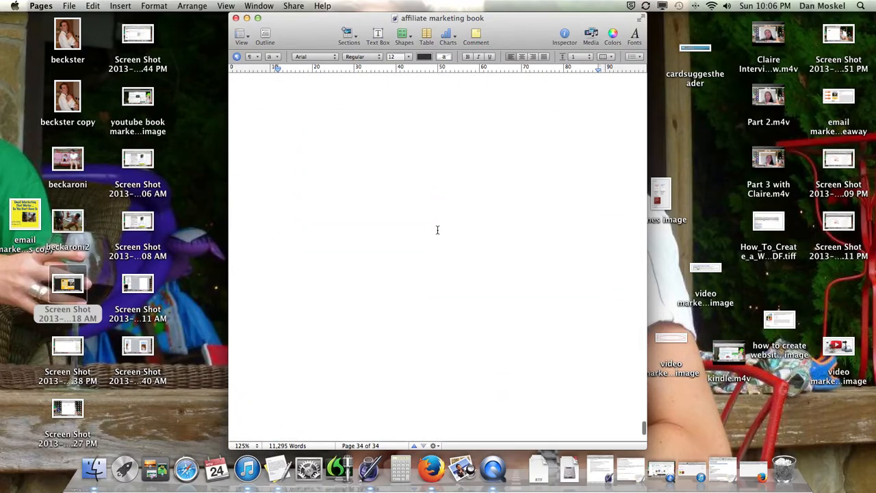
mouse_move(395, 244)
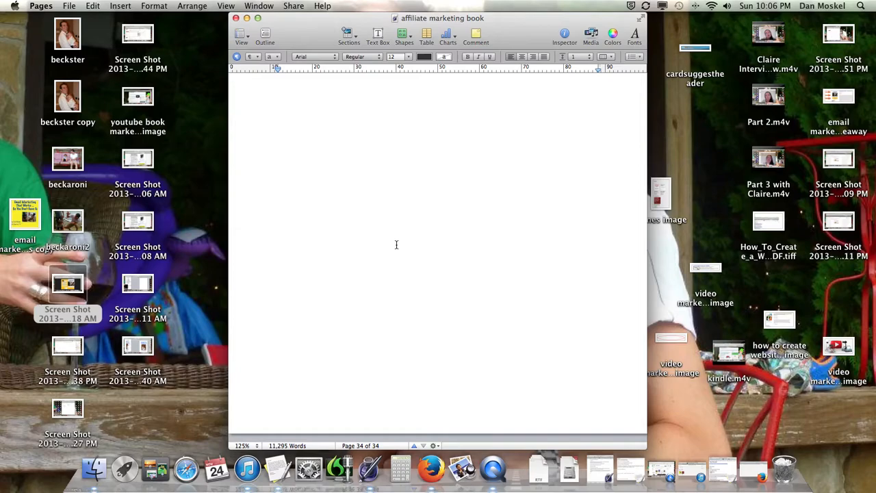
scroll("up", 3)
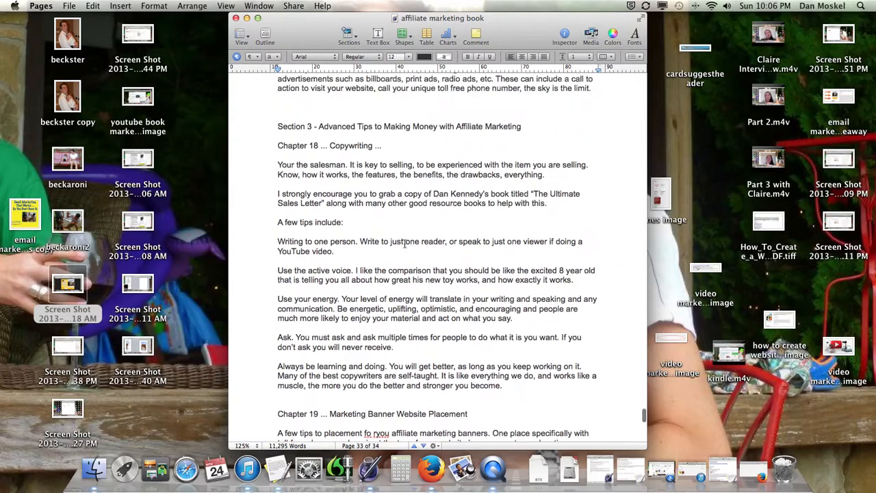
scroll("up", 3)
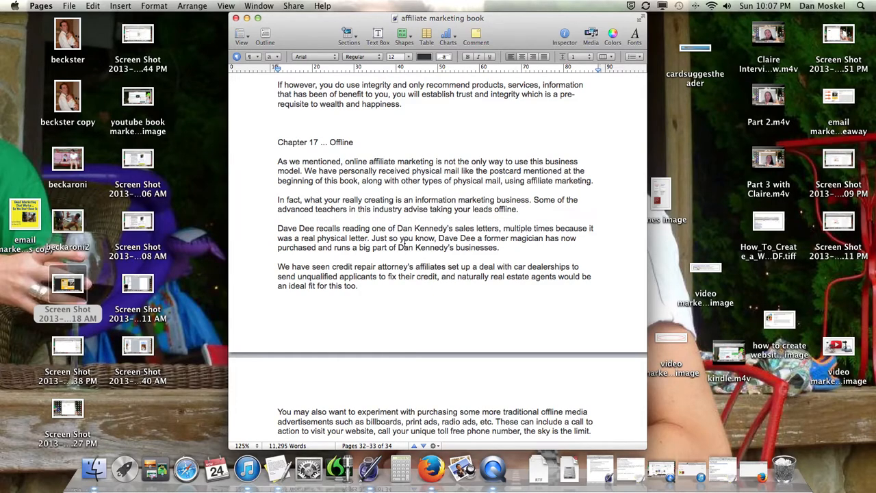
scroll("up", 3)
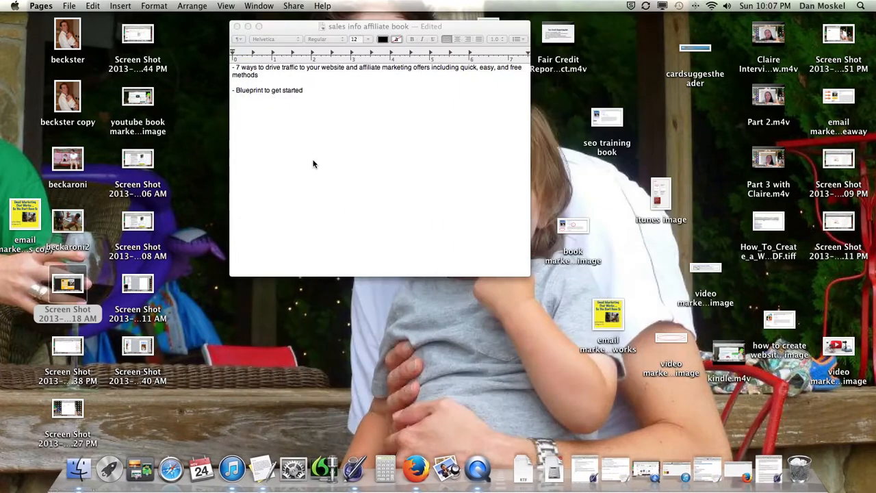
Hide the Pages and TextEdit book documents so the bare desktop with its files shows
left_click(238, 26)
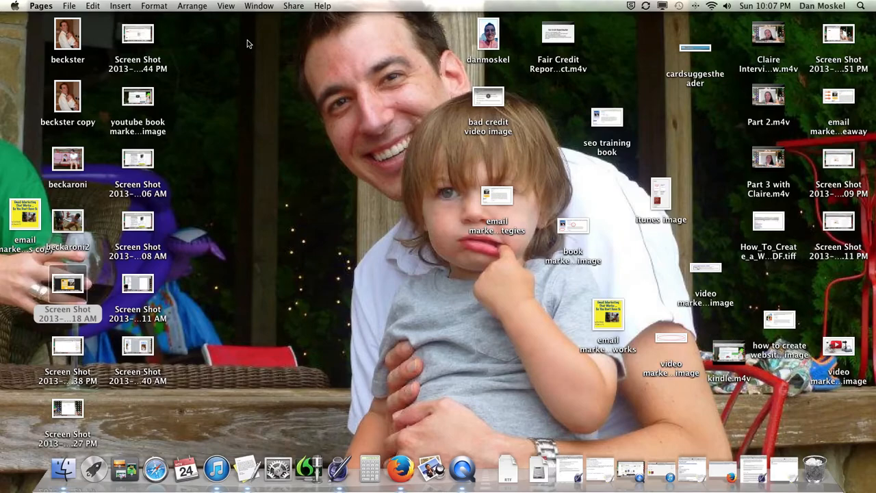
mouse_move(683, 378)
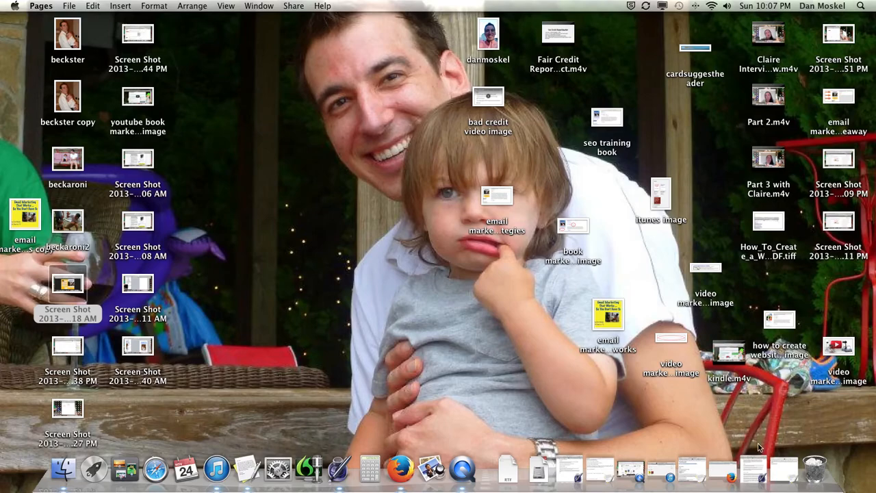
mouse_move(430, 281)
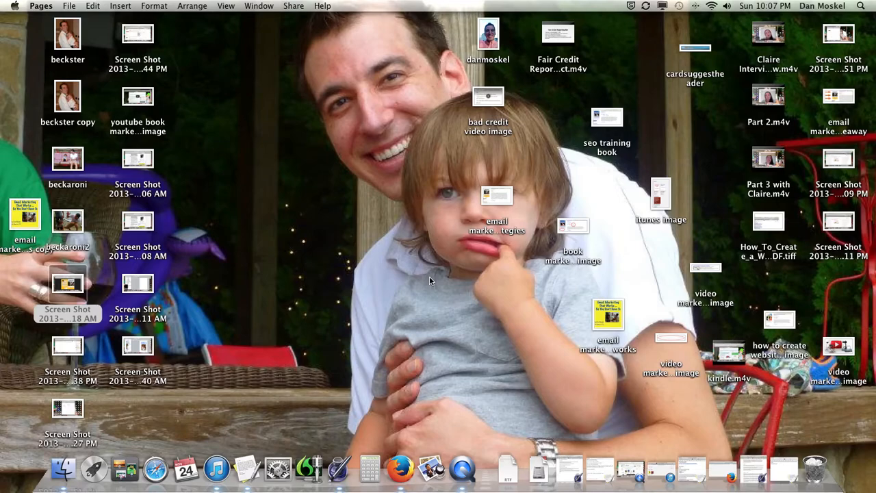
mouse_move(724, 470)
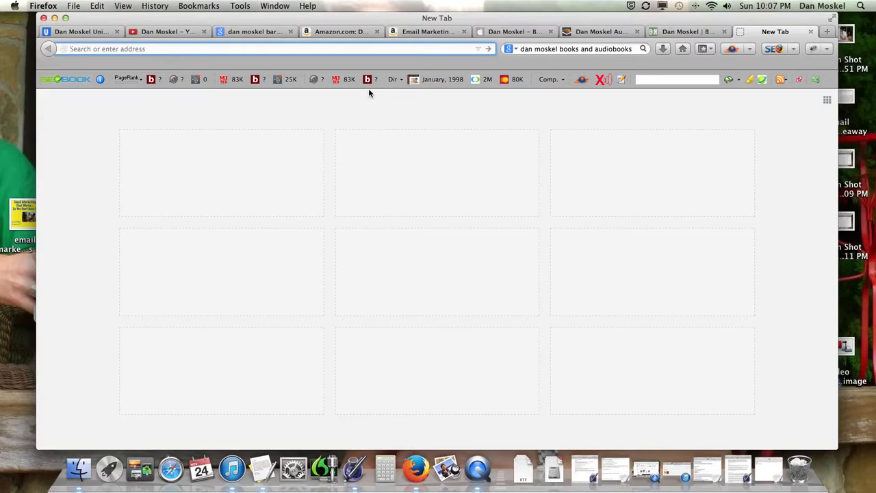
mouse_move(593, 468)
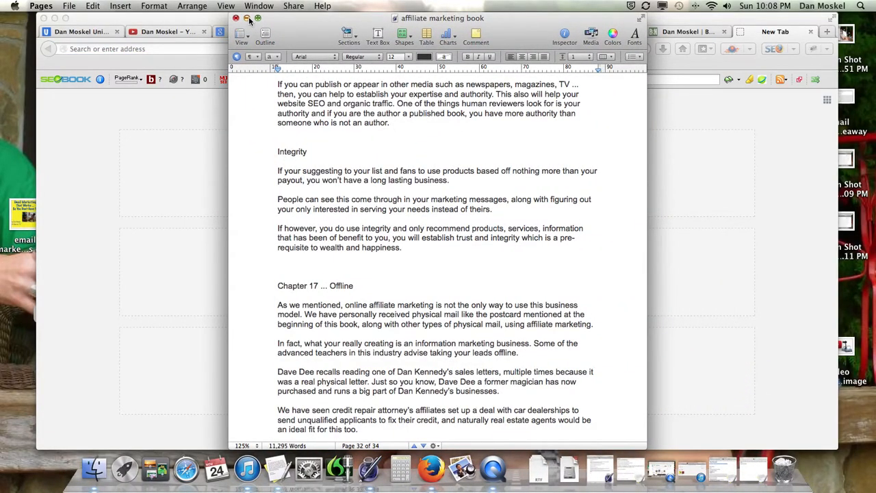
Bring Firefox forward and close the empty New Tab, leaving the Audible author results showing
left_click(235, 17)
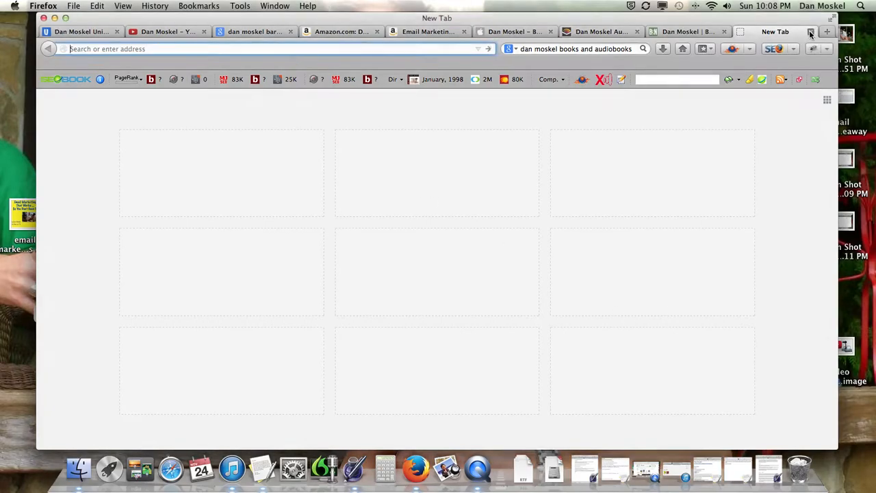
left_click(671, 32)
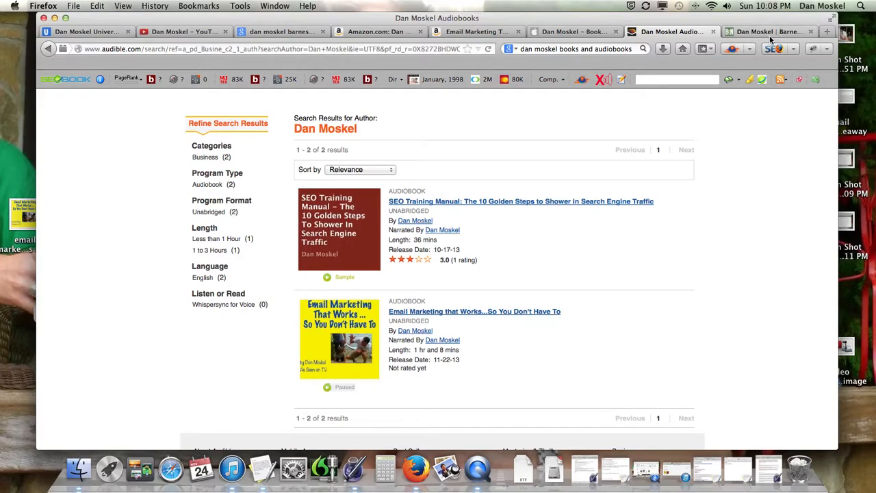
Pass through the iTunes and Amazon preview tabs to the blog, pointing out the newsletter sign-up and scrolling the post
left_click(574, 32)
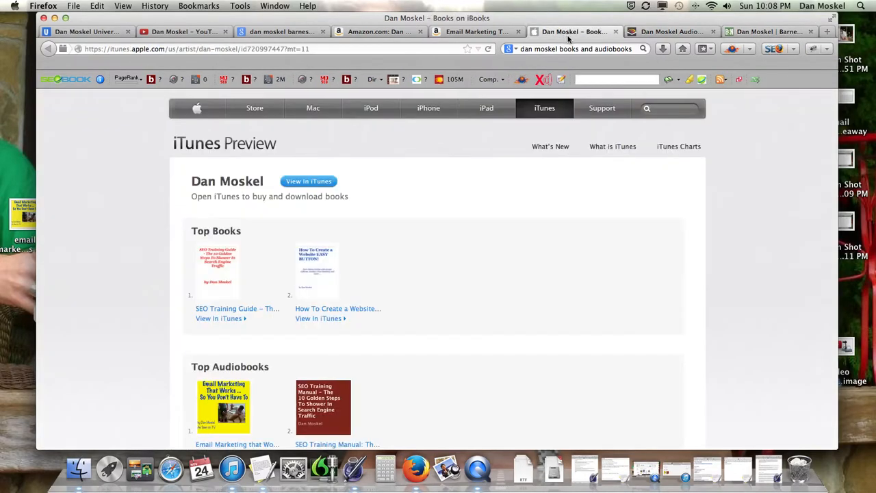
left_click(479, 31)
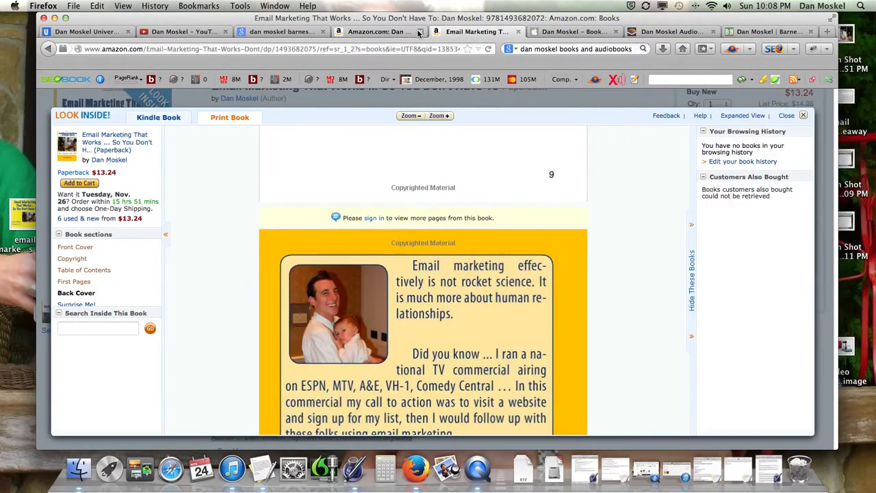
left_click(87, 31)
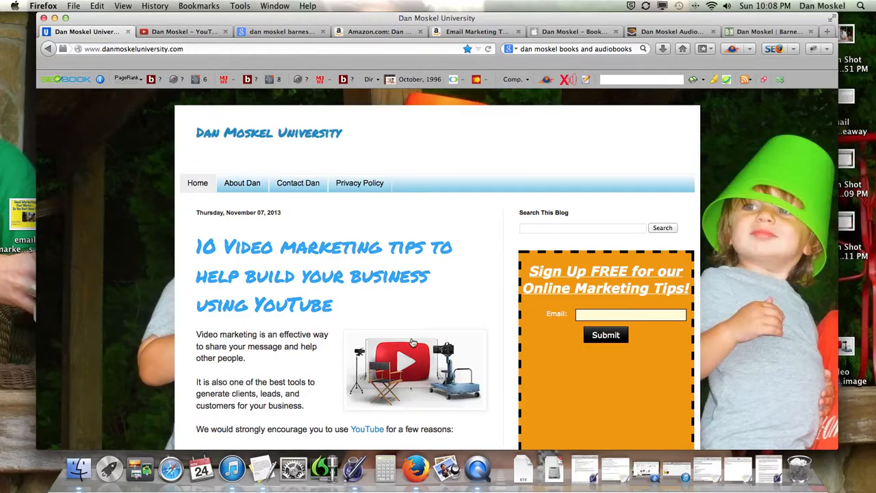
left_click(630, 313)
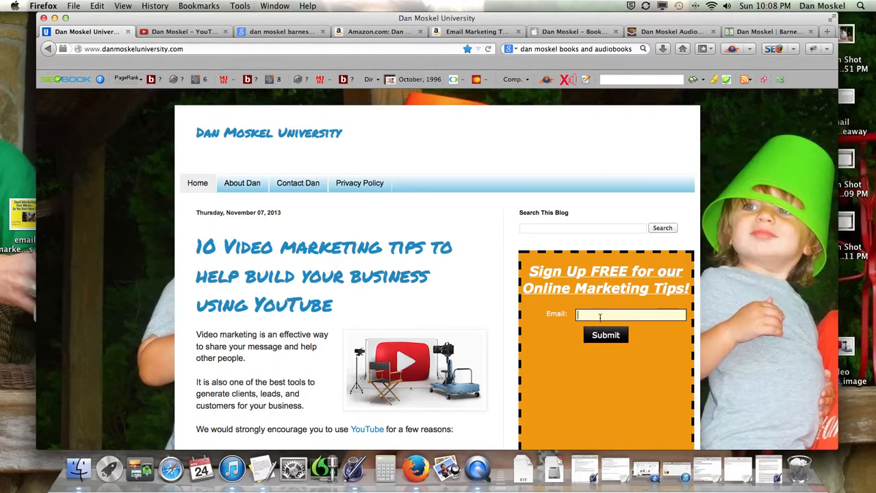
scroll("down", 3)
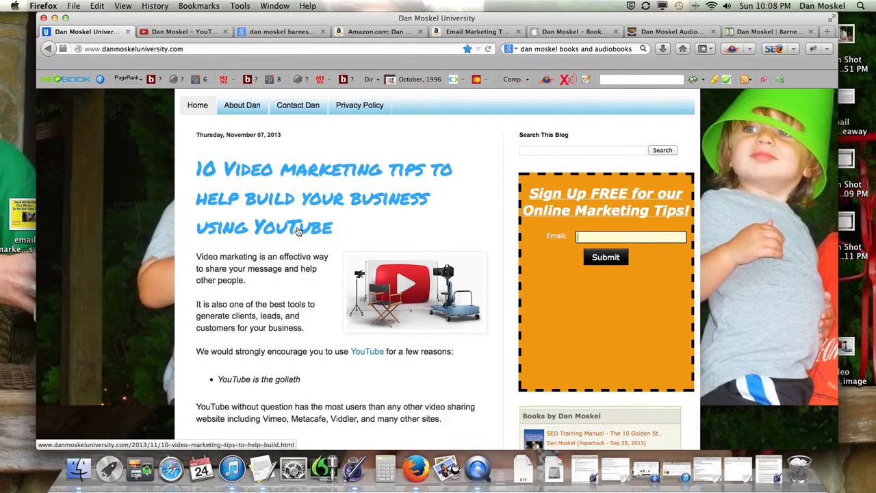
scroll("down", 3)
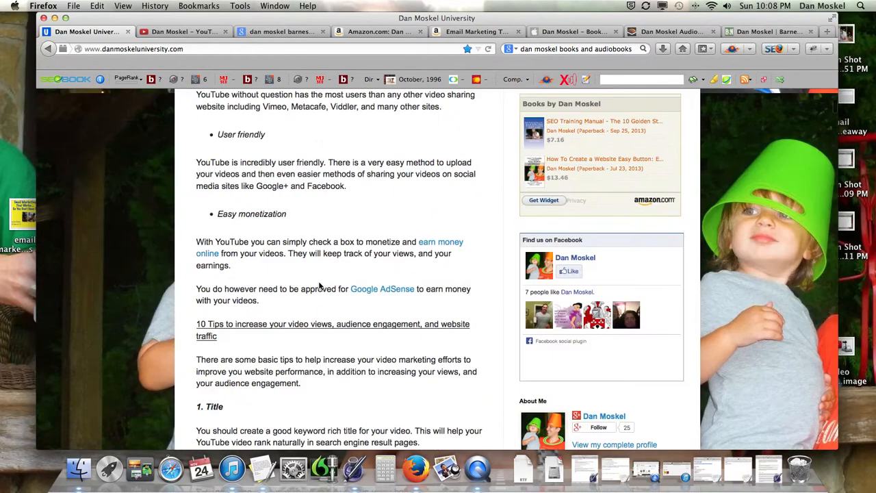
scroll("down", 3)
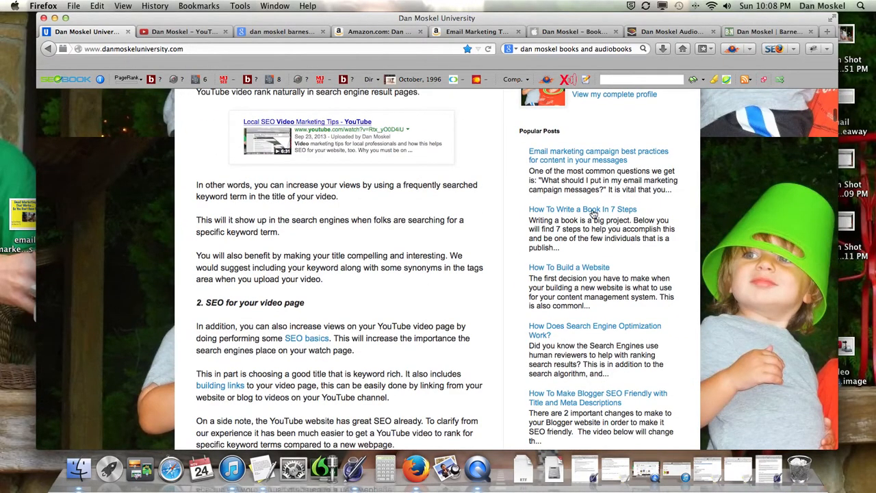
Flip between the Amazon book results and the blog post, then land on the author's YouTube channel
left_click(378, 32)
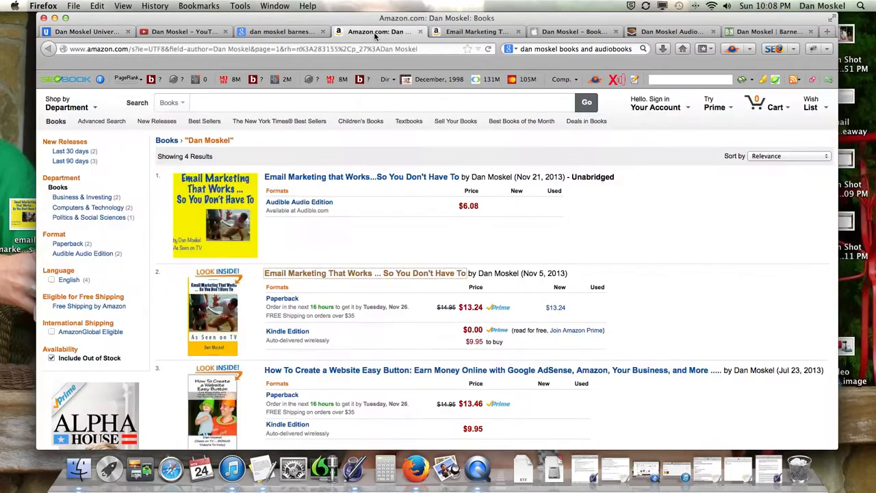
left_click(85, 31)
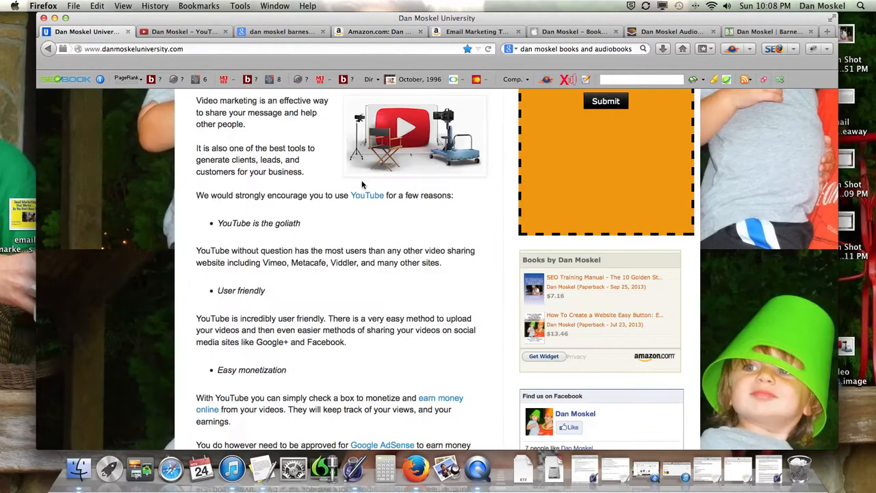
scroll("up", 3)
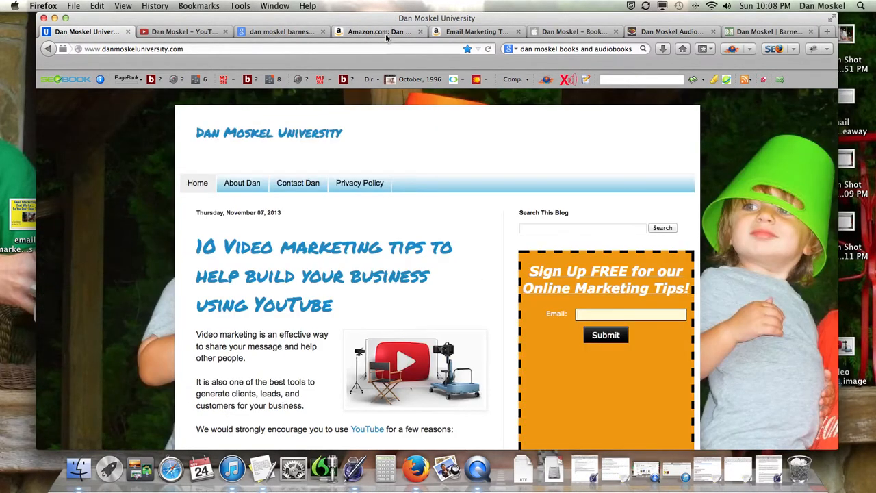
left_click(378, 32)
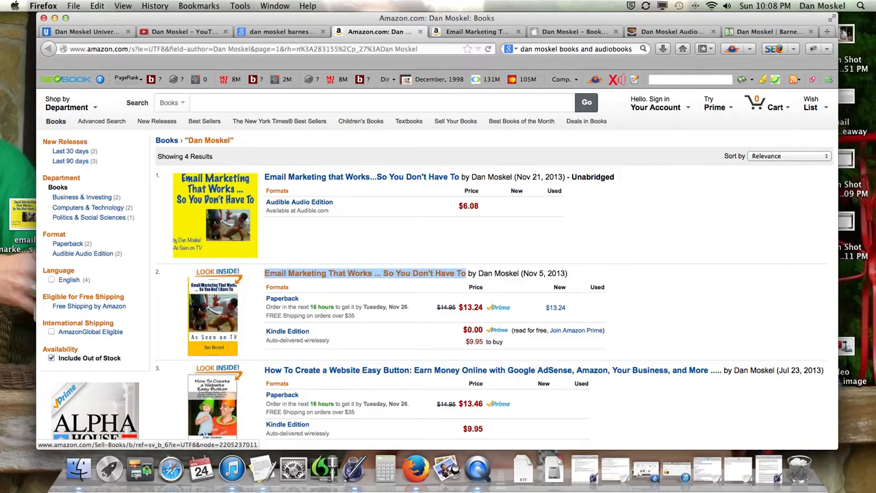
left_click(181, 31)
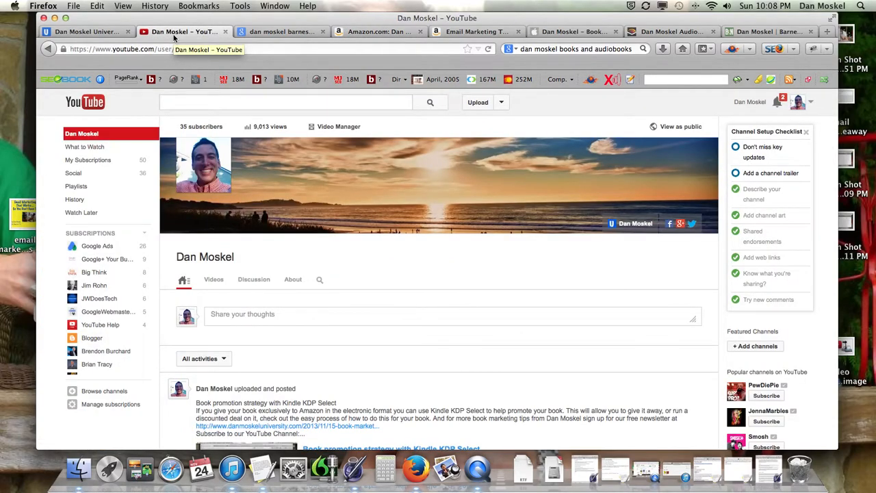
mouse_move(290, 148)
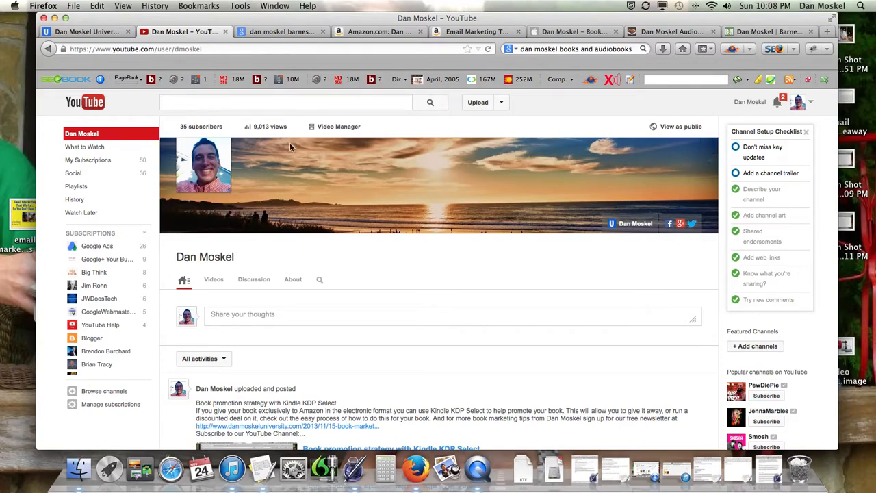
mouse_move(419, 189)
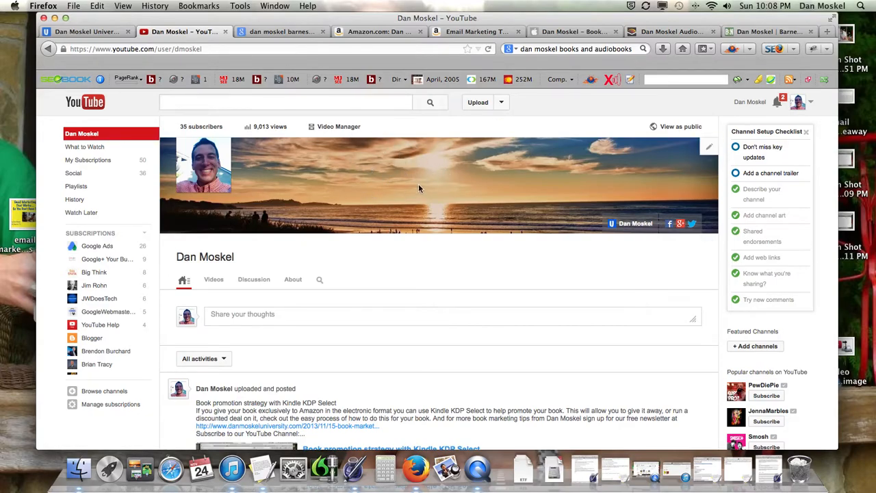
mouse_move(350, 254)
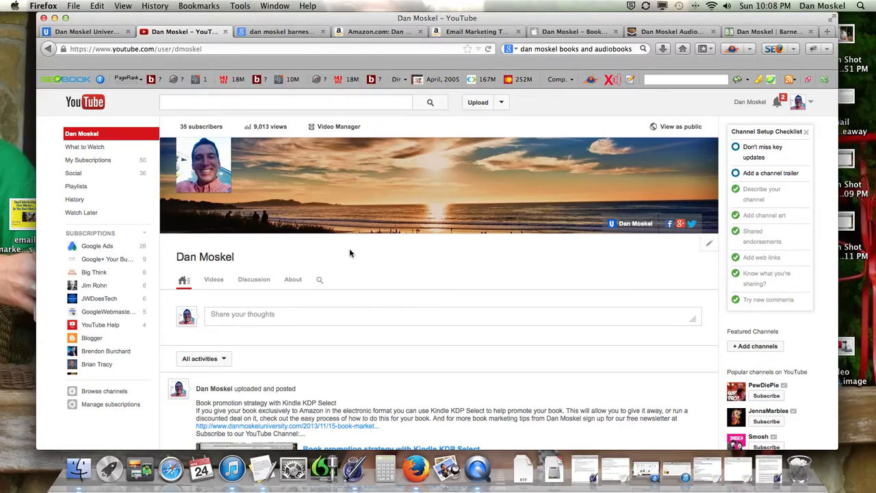
mouse_move(140, 66)
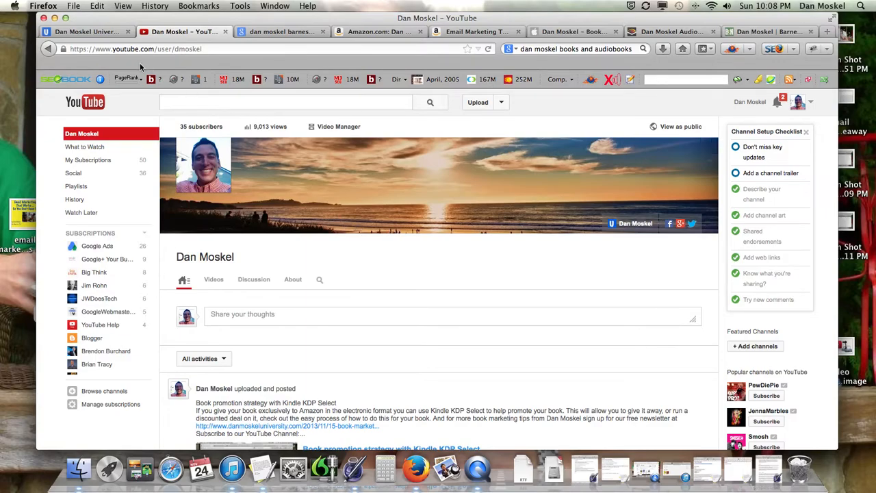
mouse_move(291, 197)
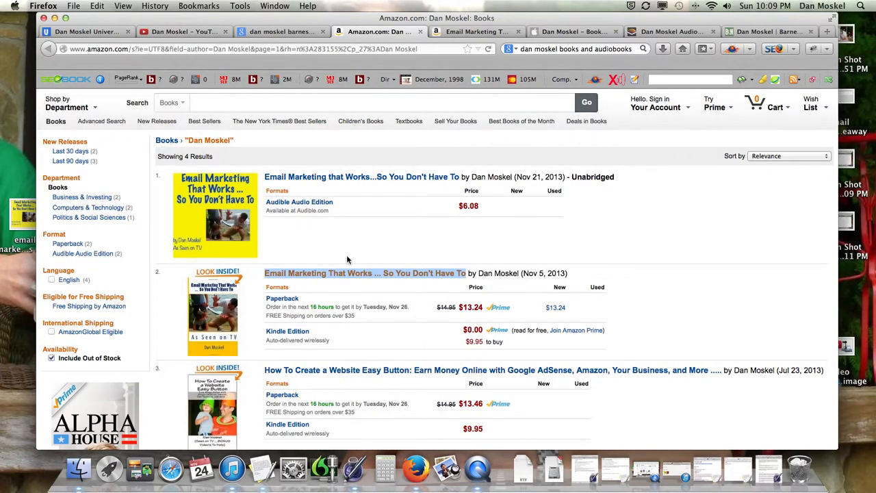
mouse_move(99, 104)
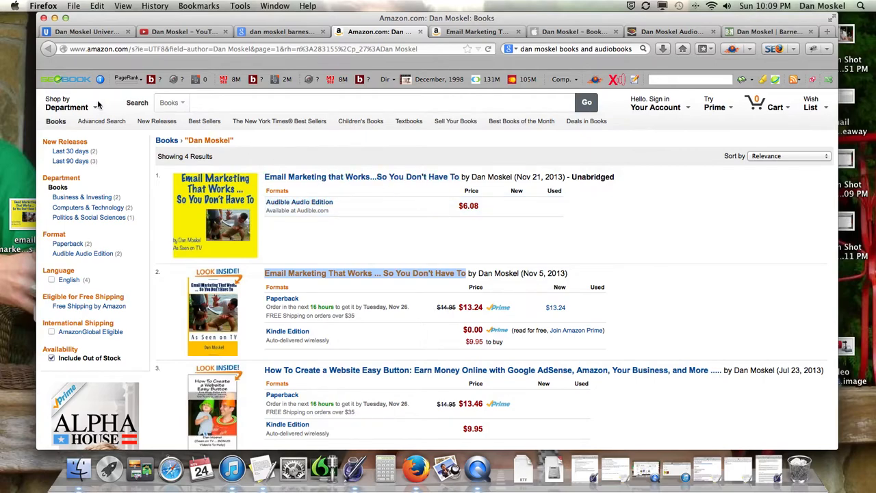
mouse_move(114, 115)
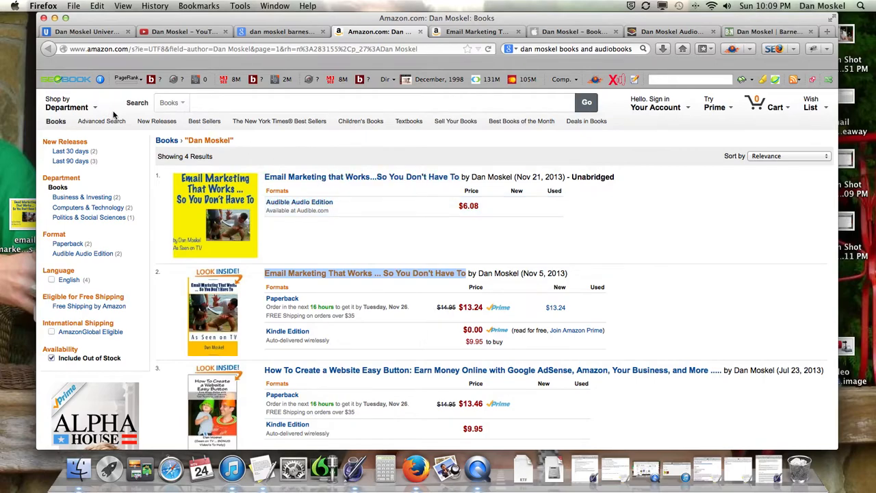